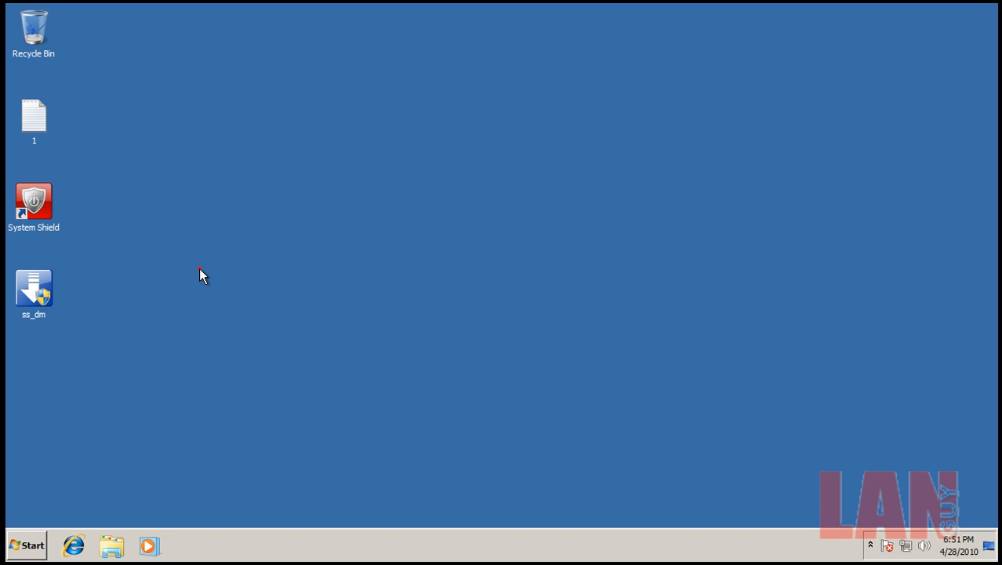
Launch System Shield from its tray icon and choose Continue Evaluation on the trial reminder
click(436, 339)
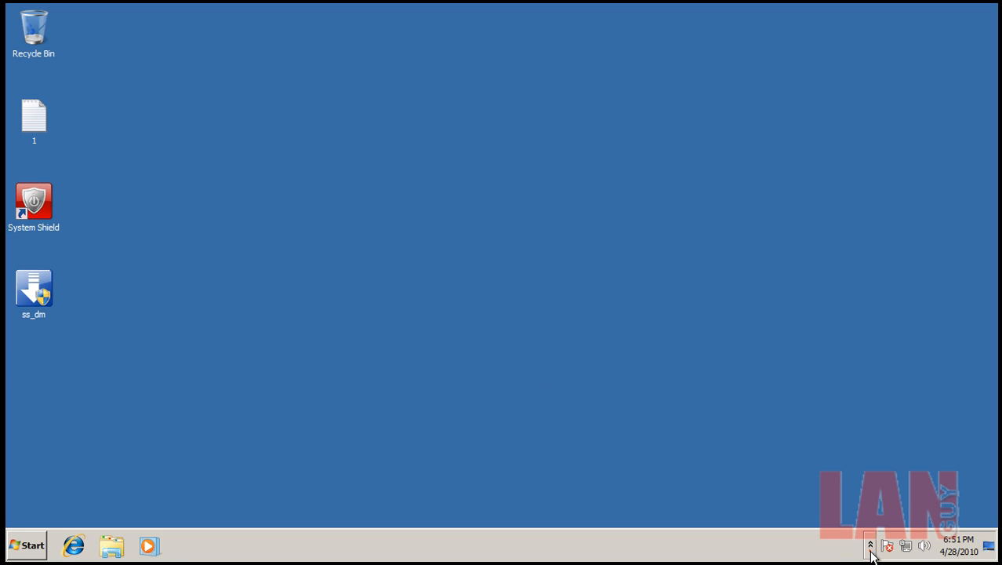
right_click(894, 546)
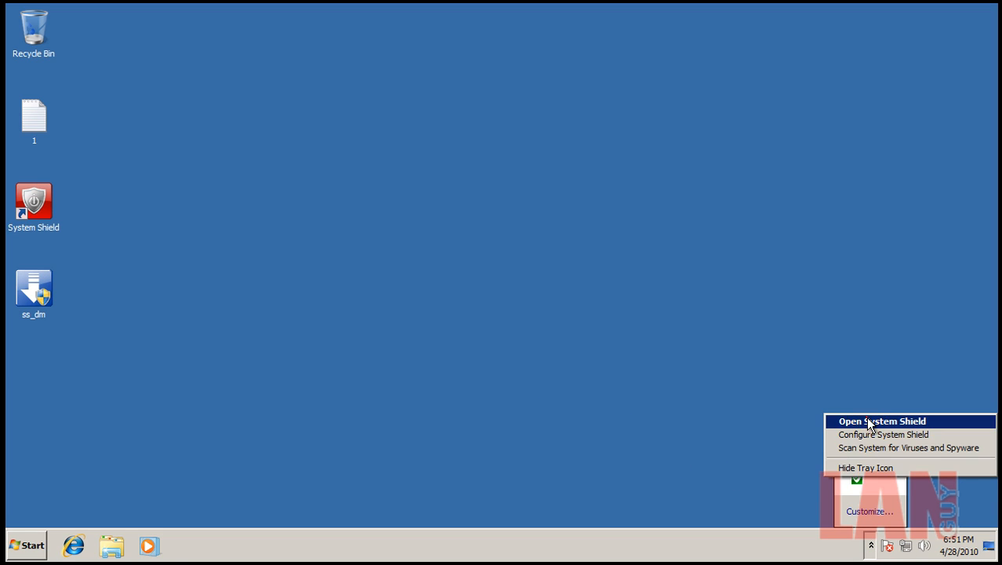
click(881, 420)
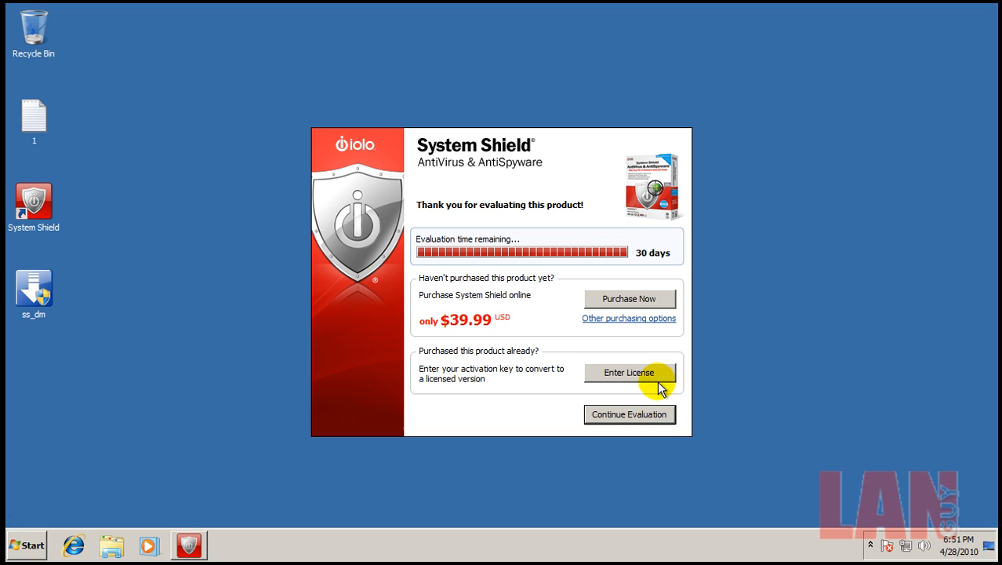
mouse_move(643, 426)
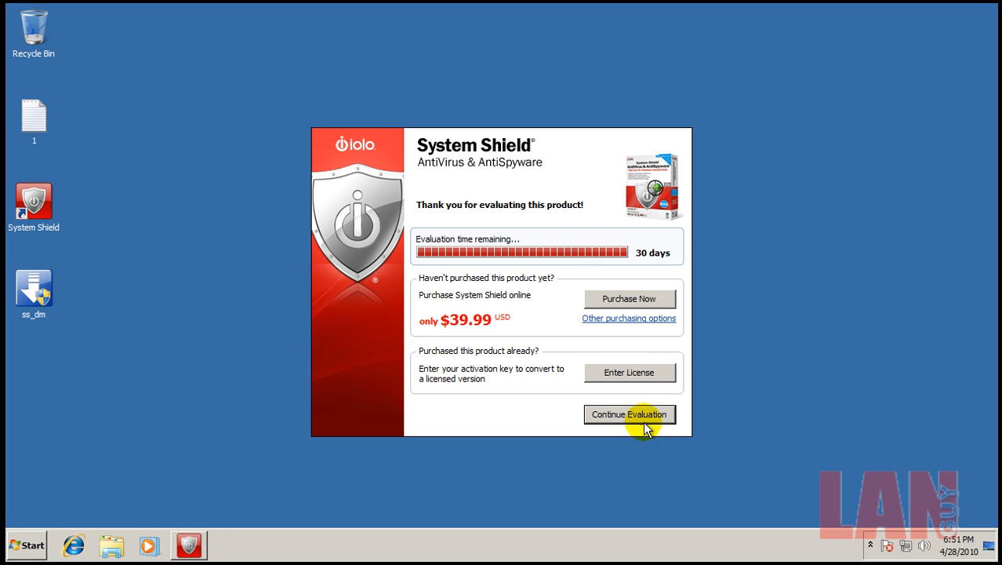
click(630, 414)
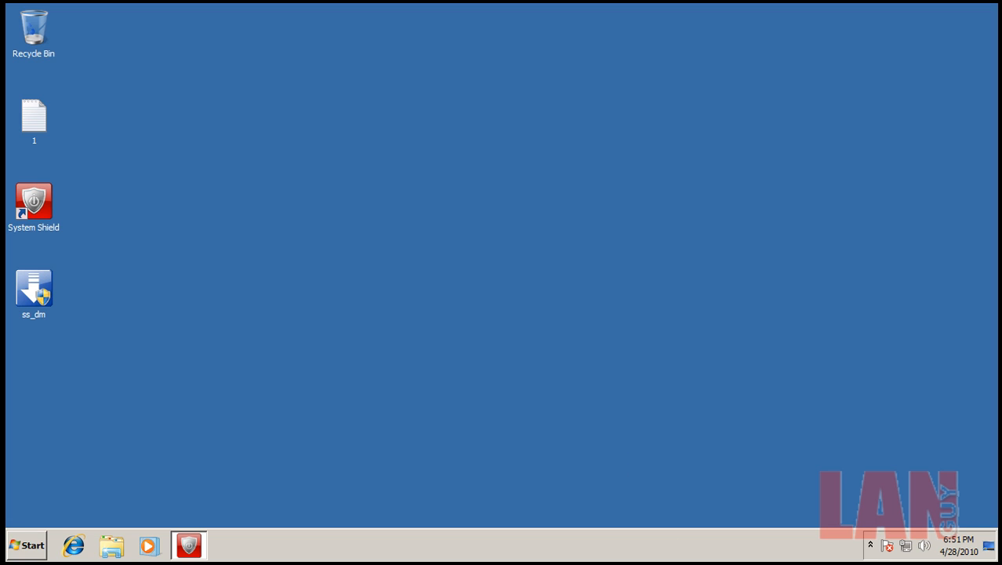
Review the Protection page's real-time settings including the Email tab, then return to Protection
double_click(33, 201)
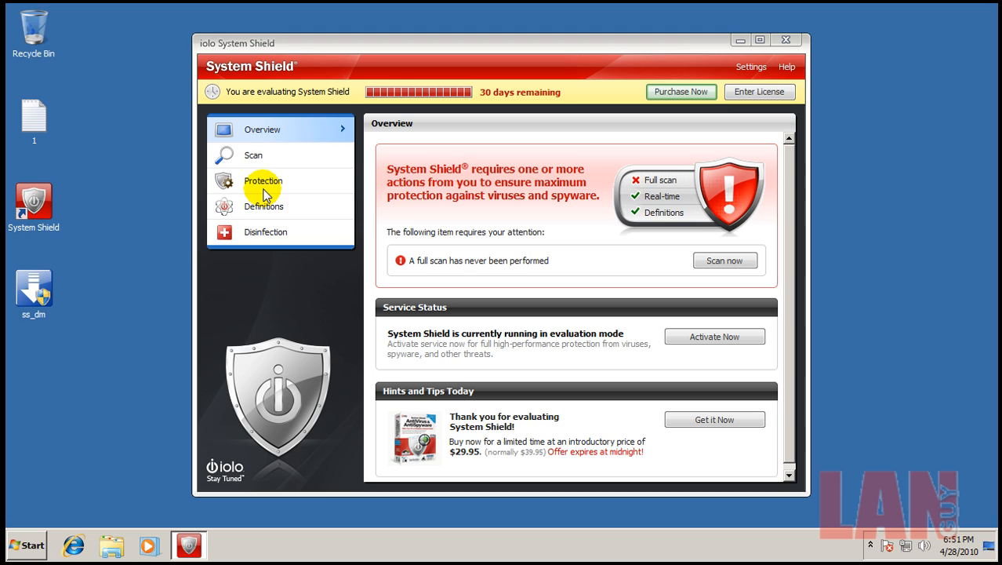
click(264, 182)
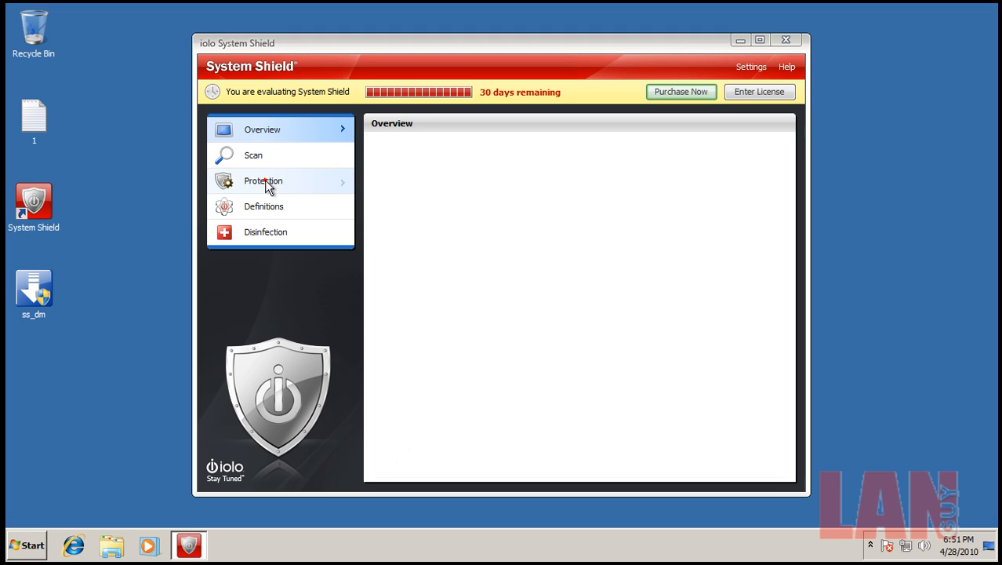
click(263, 181)
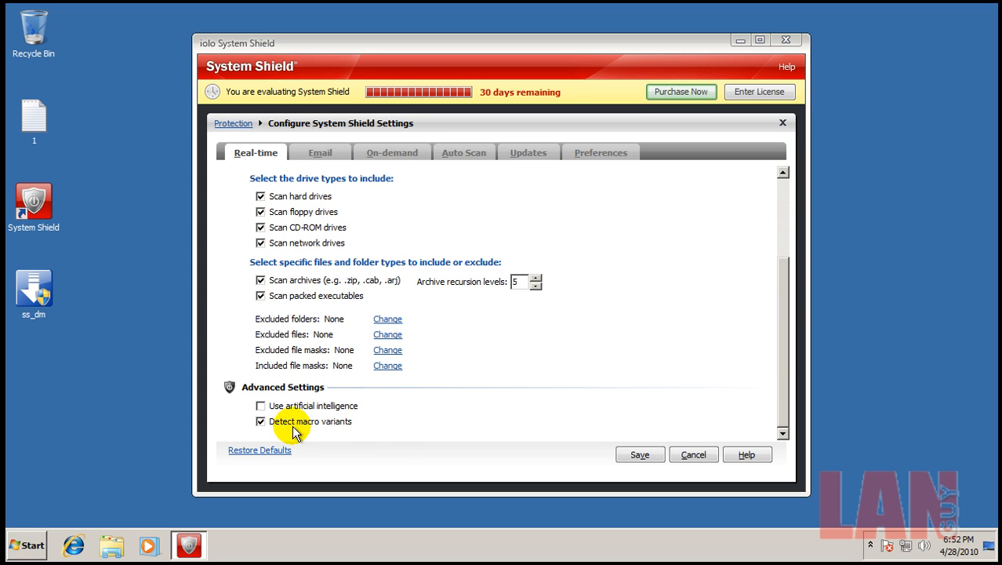
mouse_move(332, 408)
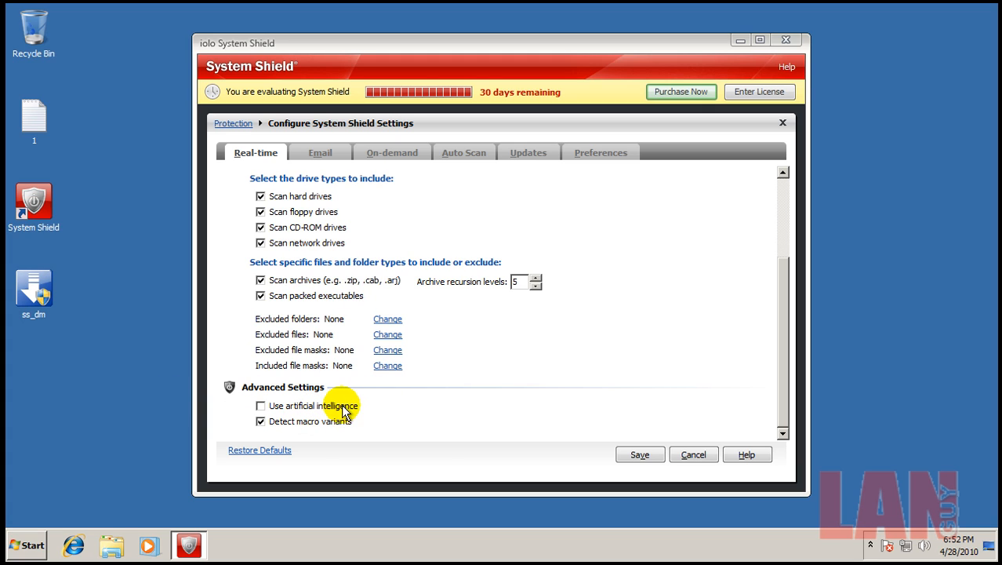
mouse_move(430, 393)
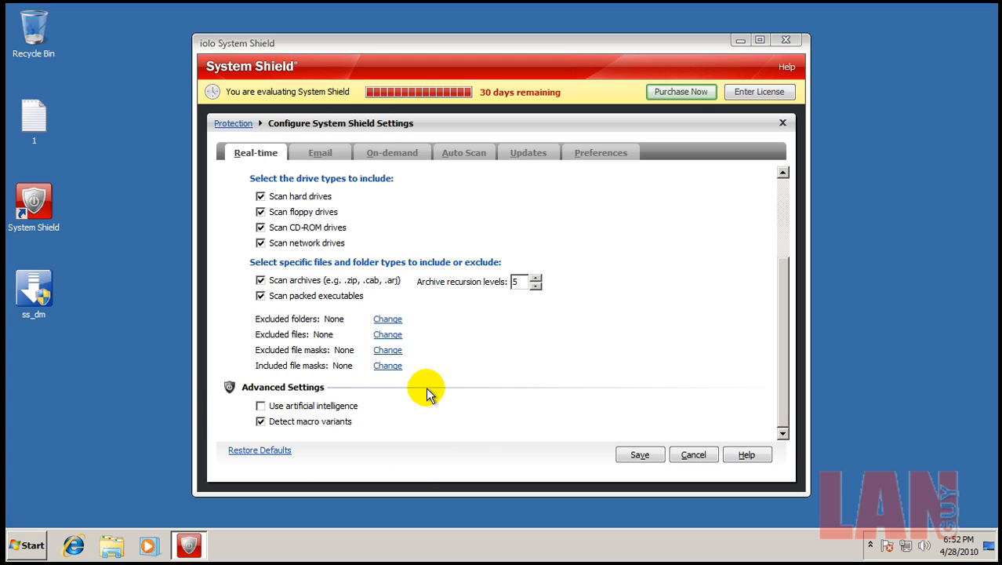
mouse_move(335, 157)
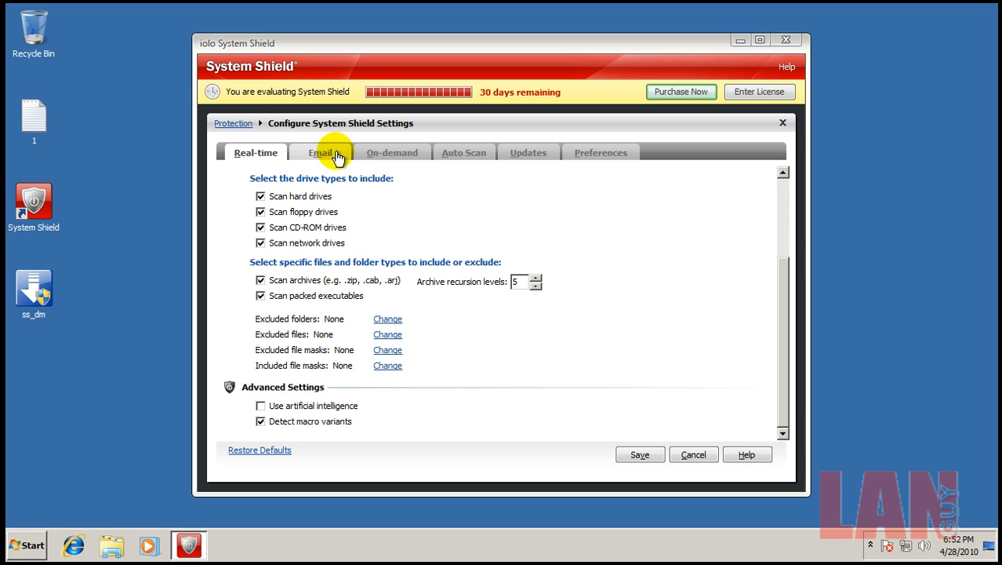
click(393, 153)
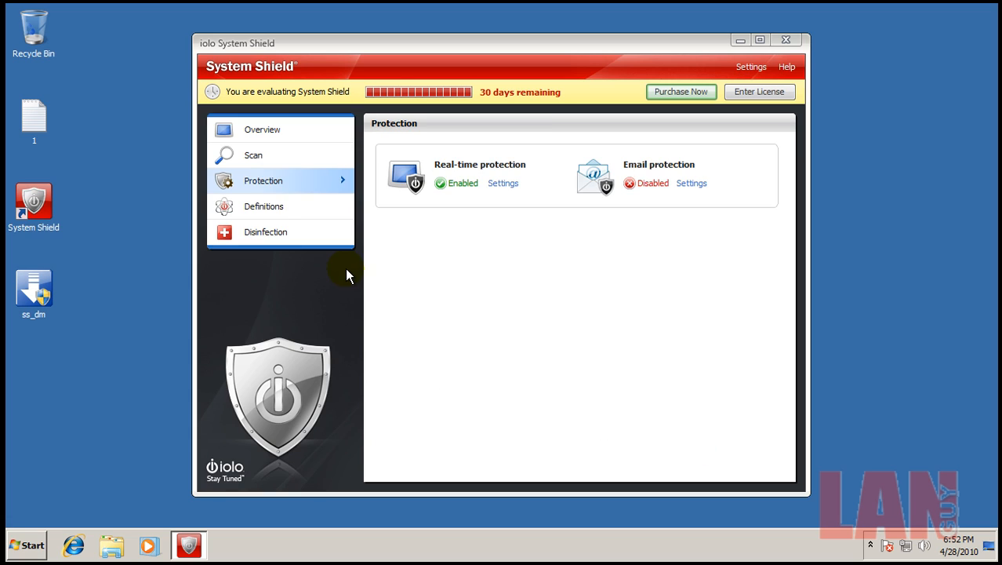
click(263, 205)
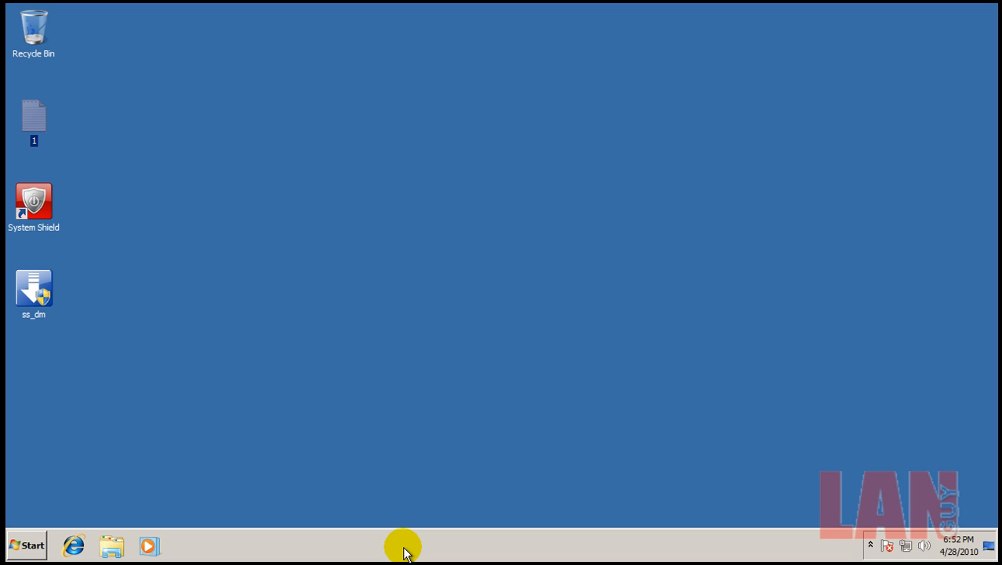
Start Task Manager from the taskbar, sort processes by Description and locate ioloServiceManager
right_click(406, 547)
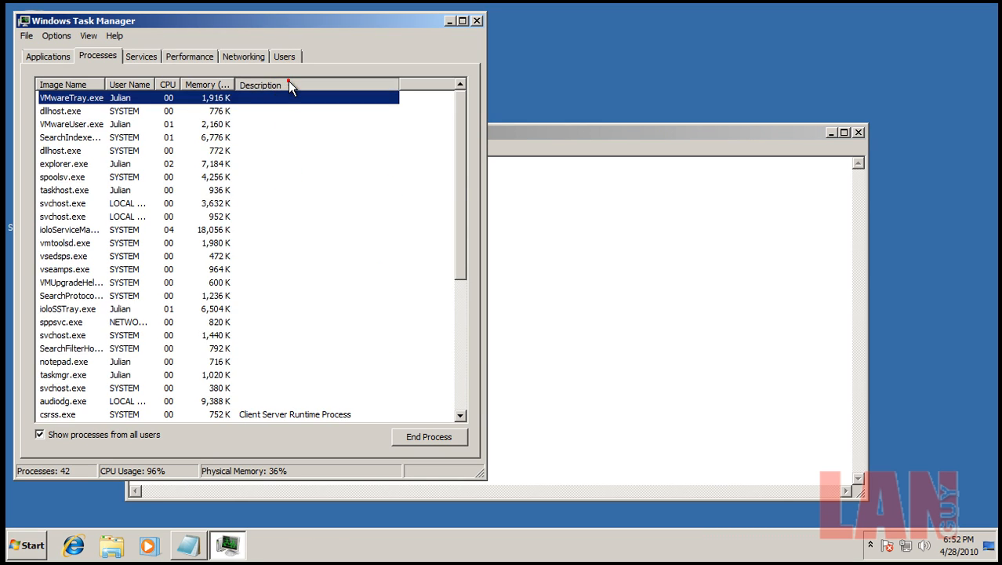
click(283, 84)
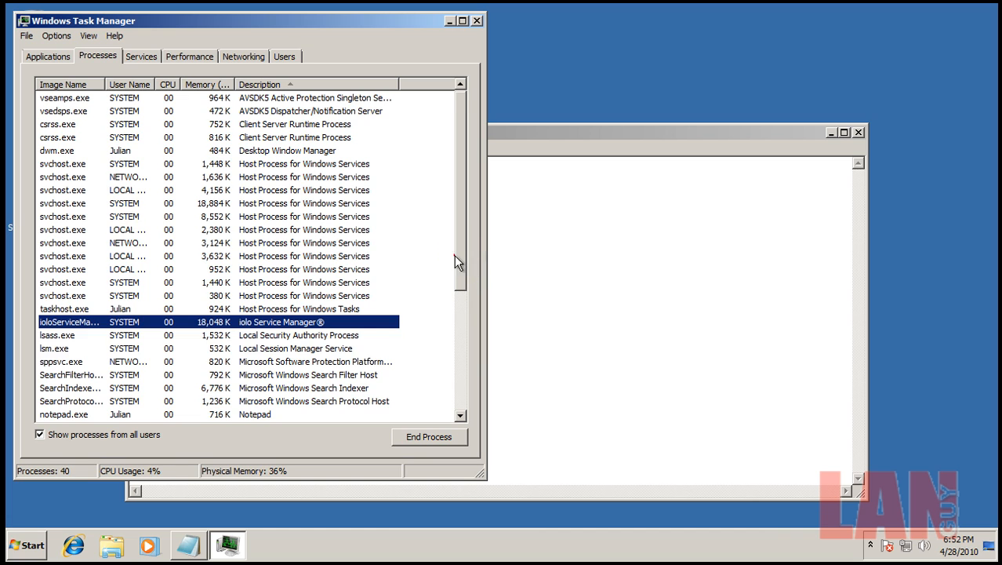
scroll(down, 3)
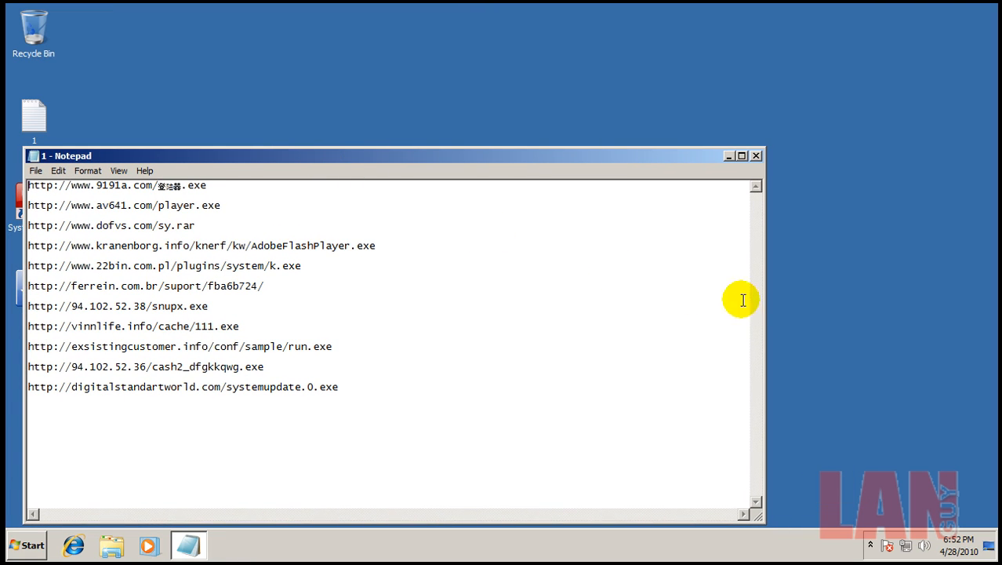
Move the Notepad URL list to the bottom-left and bring up Internet Explorer beside it
drag(764, 306, 494, 306)
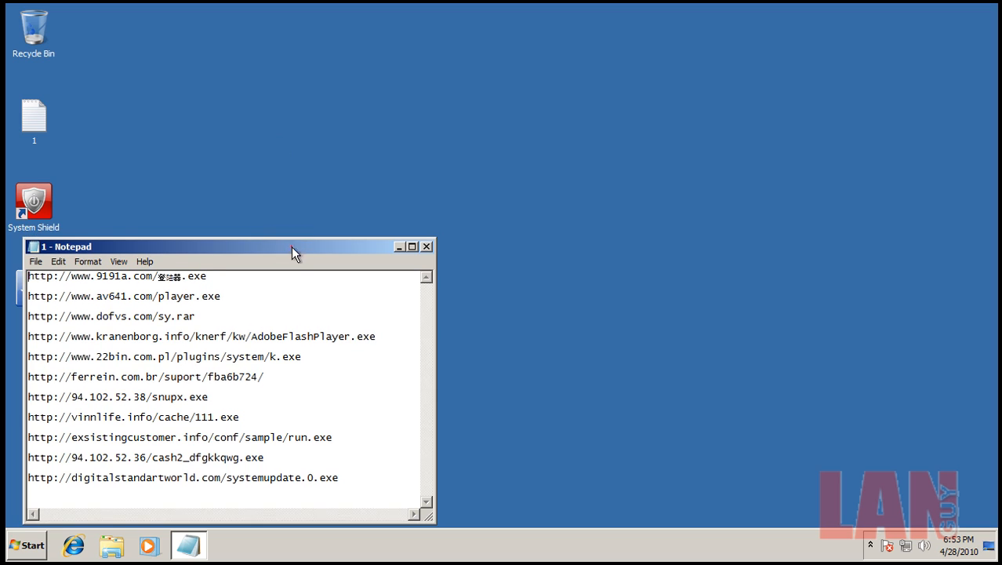
click(72, 543)
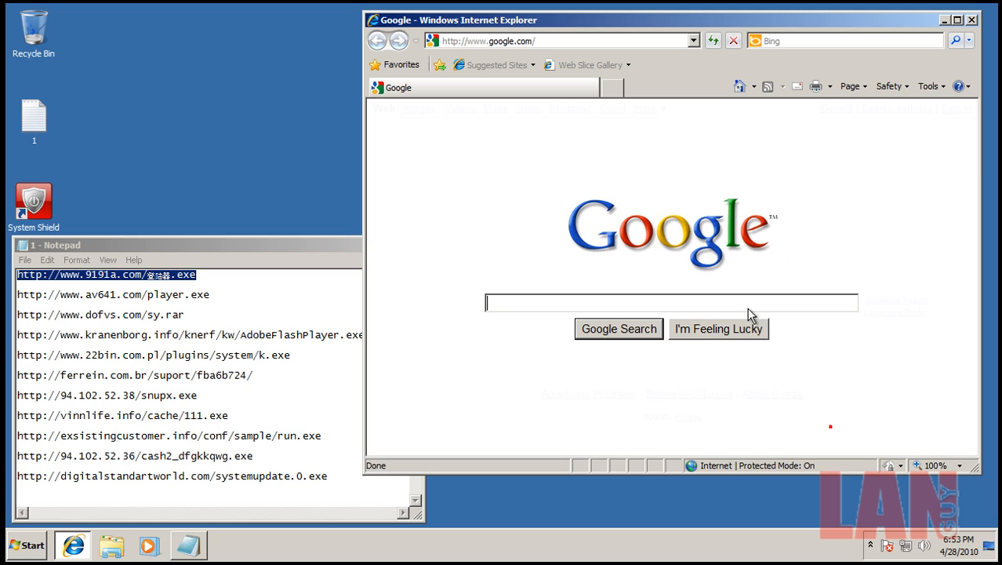
Visit the first 9191a.com URL and run the downloaded file, allowing the unverified publisher
click(655, 41)
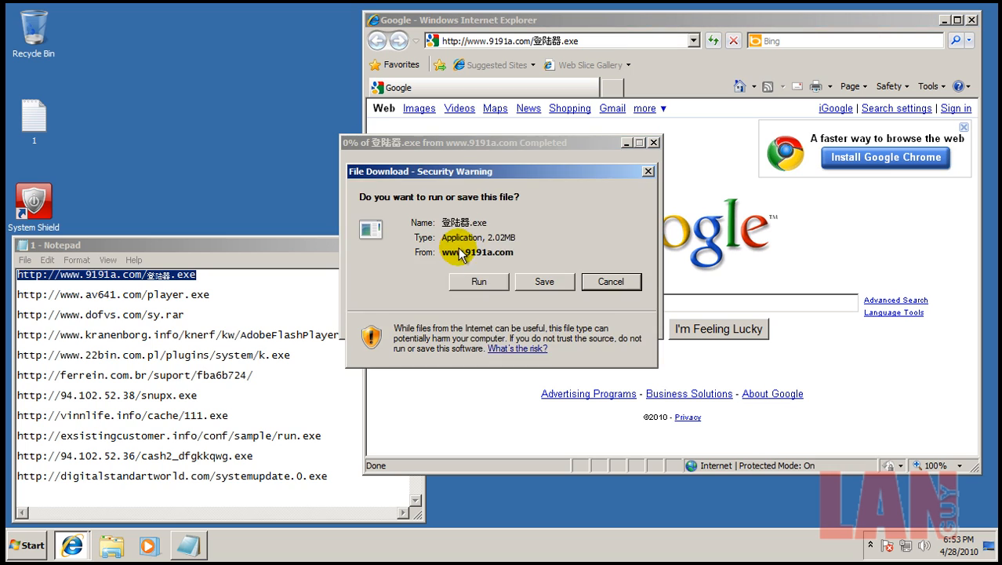
click(479, 281)
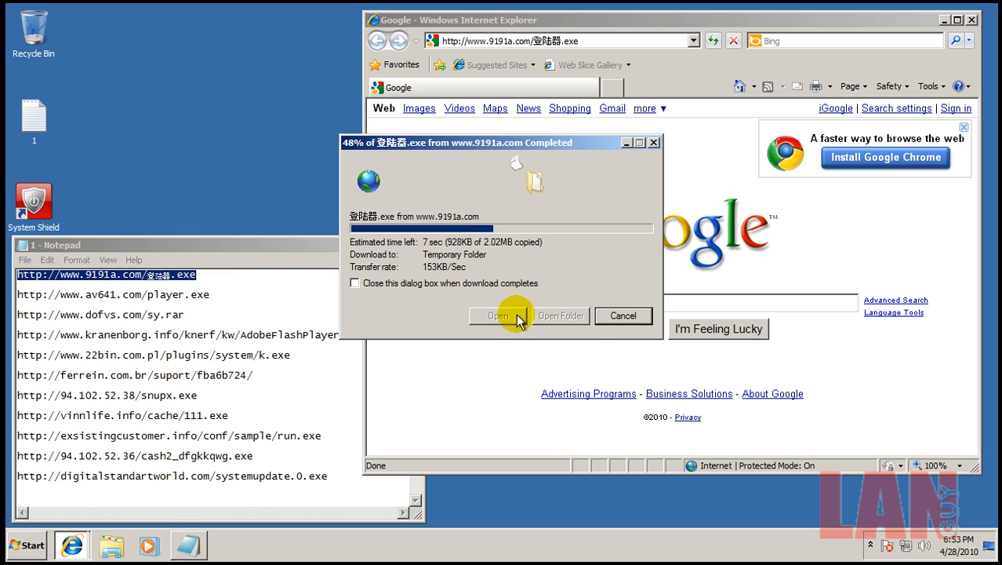
mouse_move(500, 329)
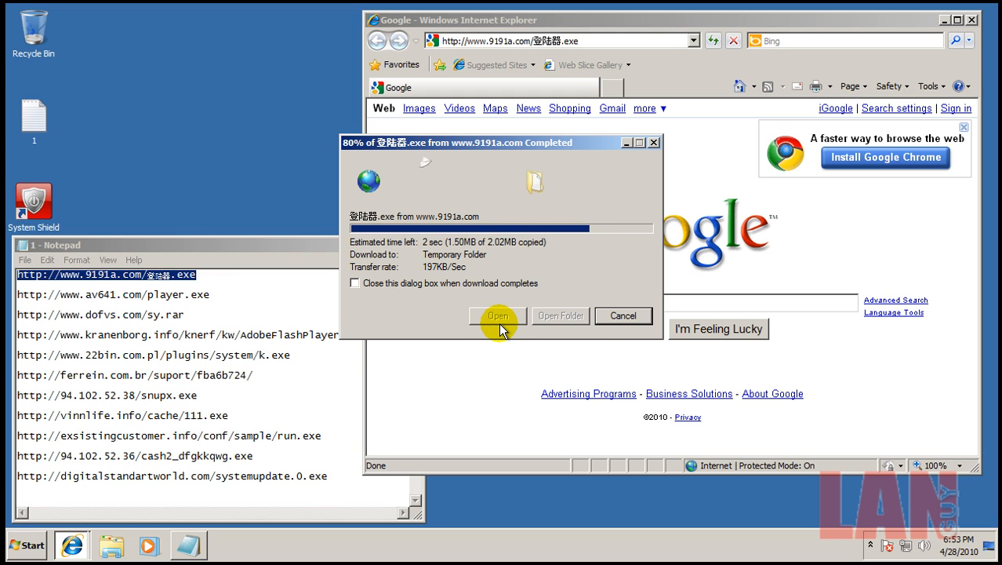
click(498, 315)
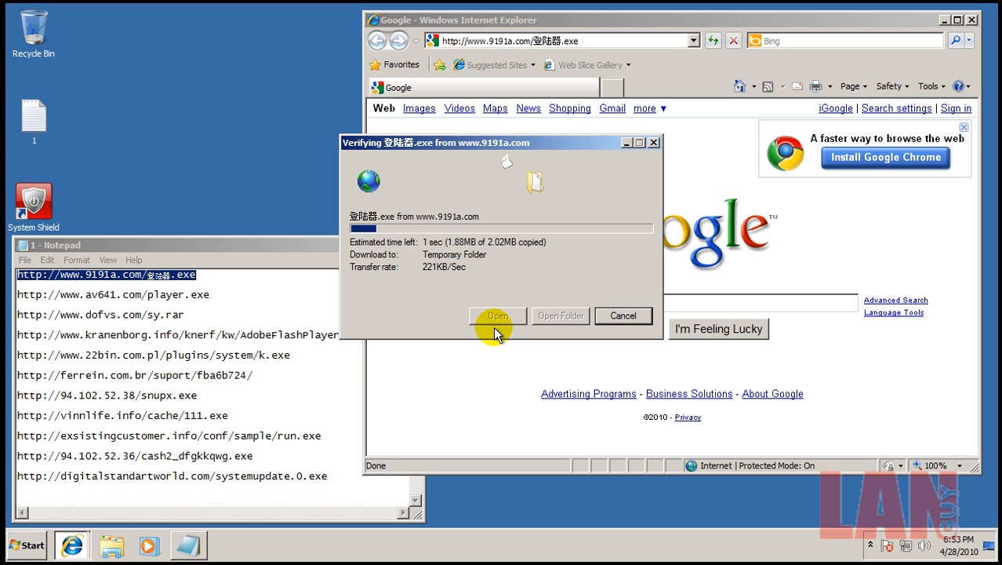
click(499, 315)
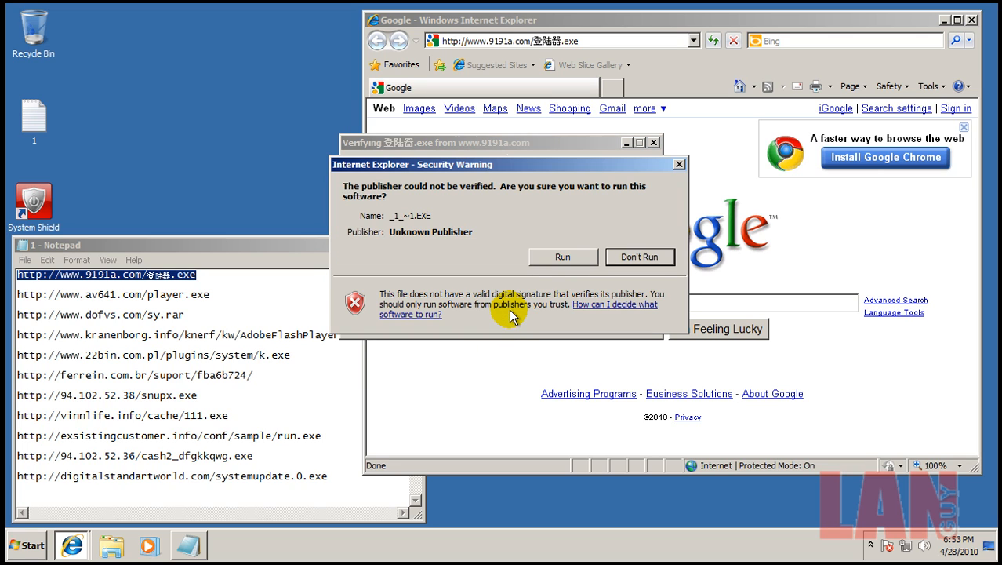
click(640, 257)
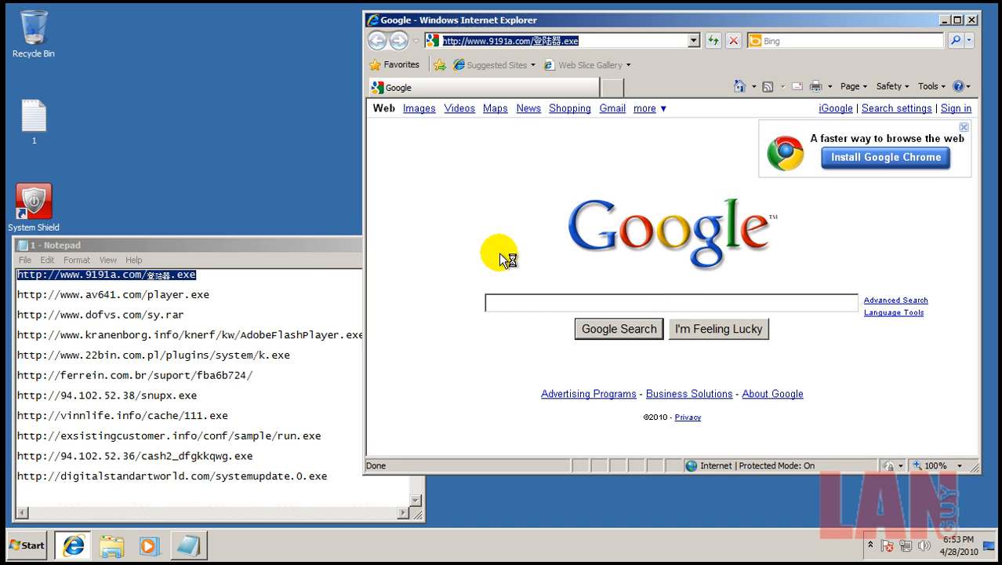
mouse_move(252, 288)
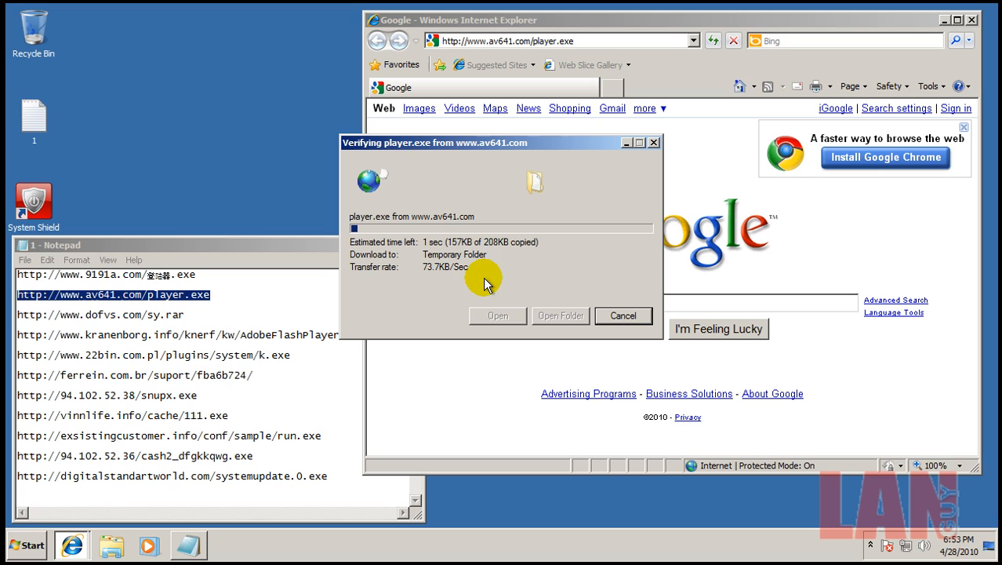
Let the av641.com player.exe download finish, then cancel the dofvs.com sy.rar download
click(622, 315)
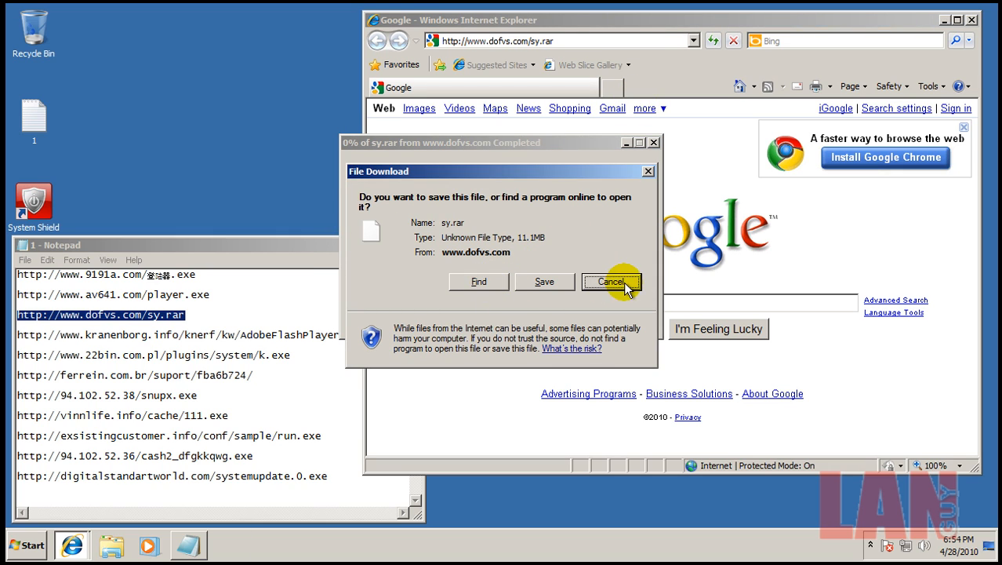
click(613, 282)
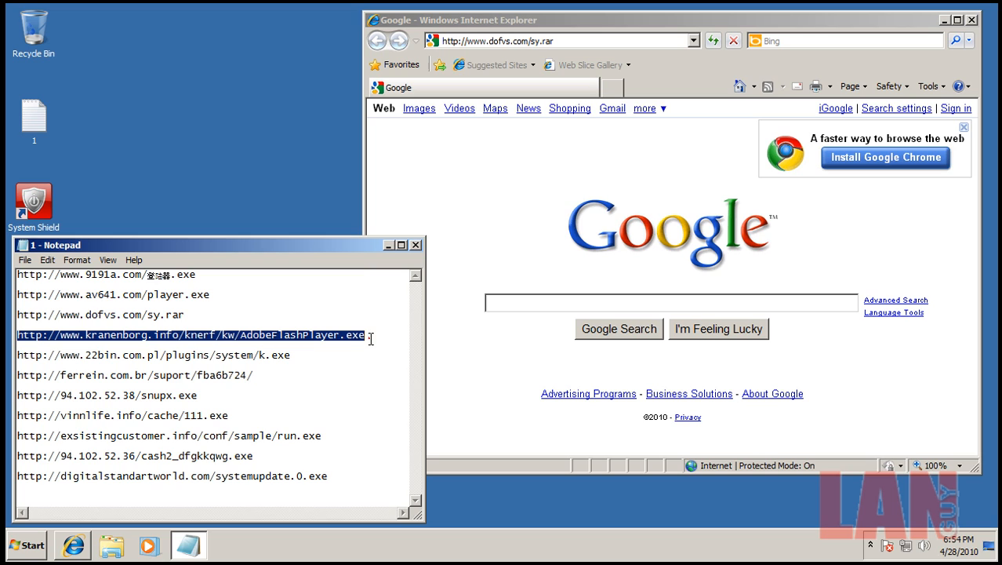
Visit the kranenborg URL and run the AdobeFlashPlayer.exe download, dismissing its window
right_click(188, 336)
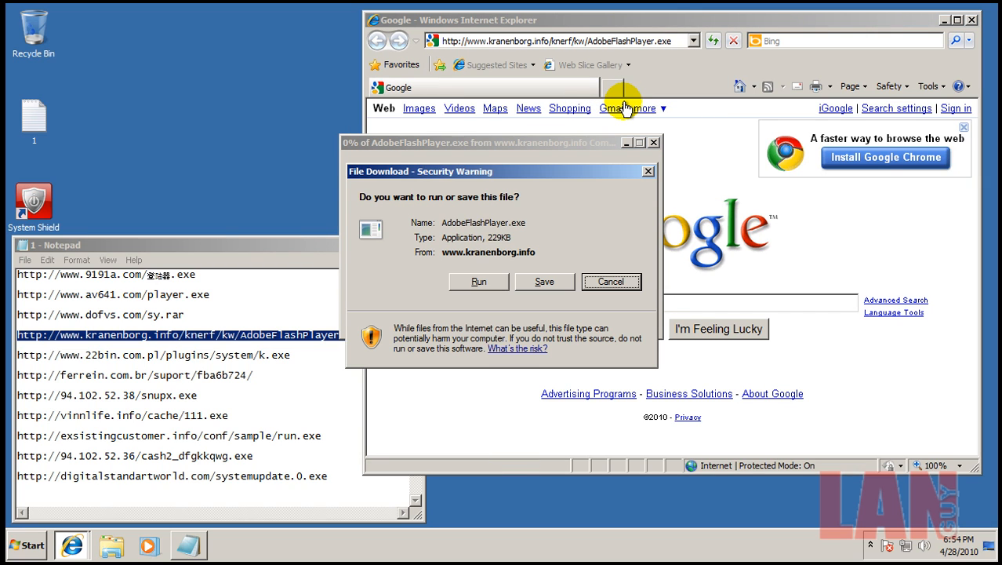
click(479, 282)
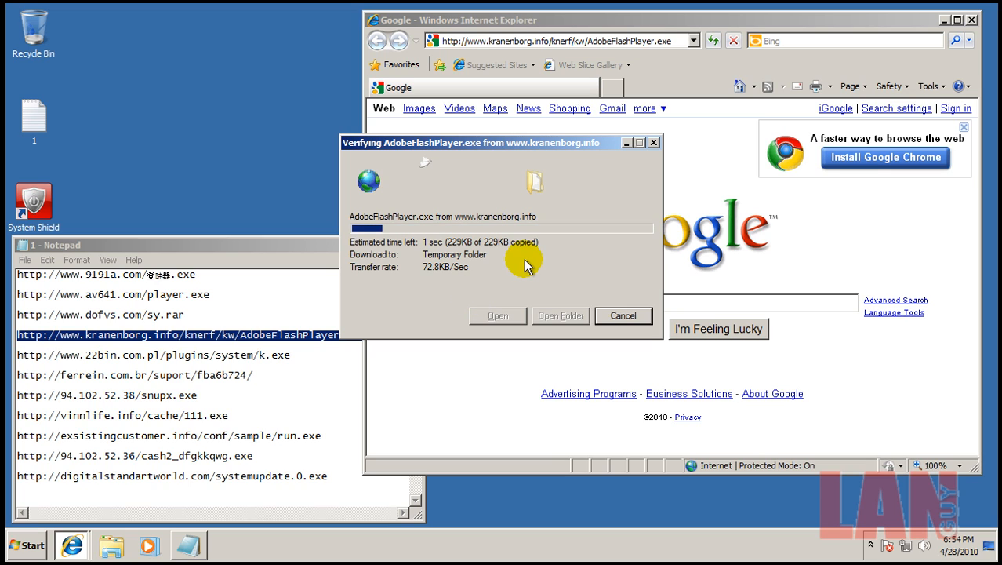
mouse_move(542, 302)
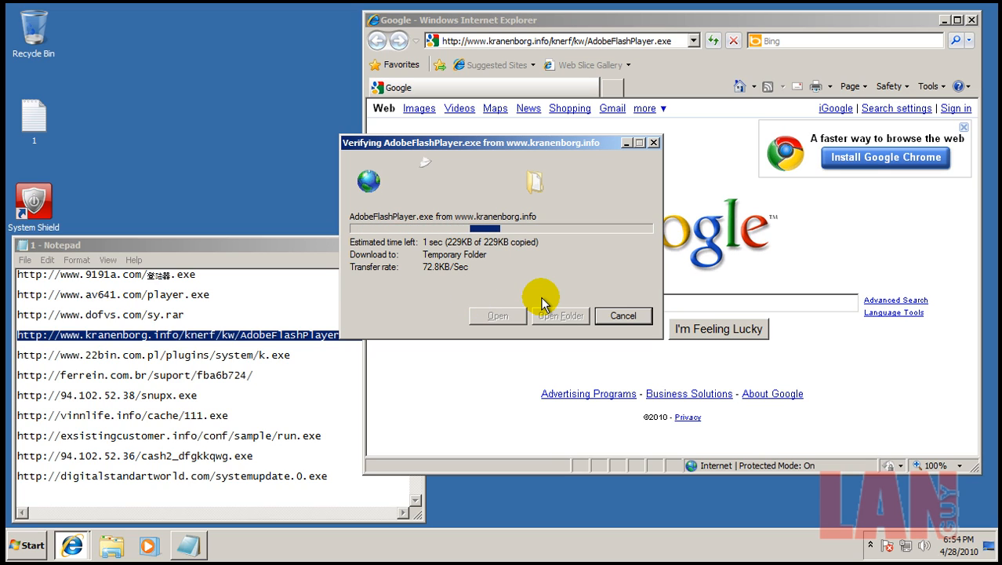
click(624, 316)
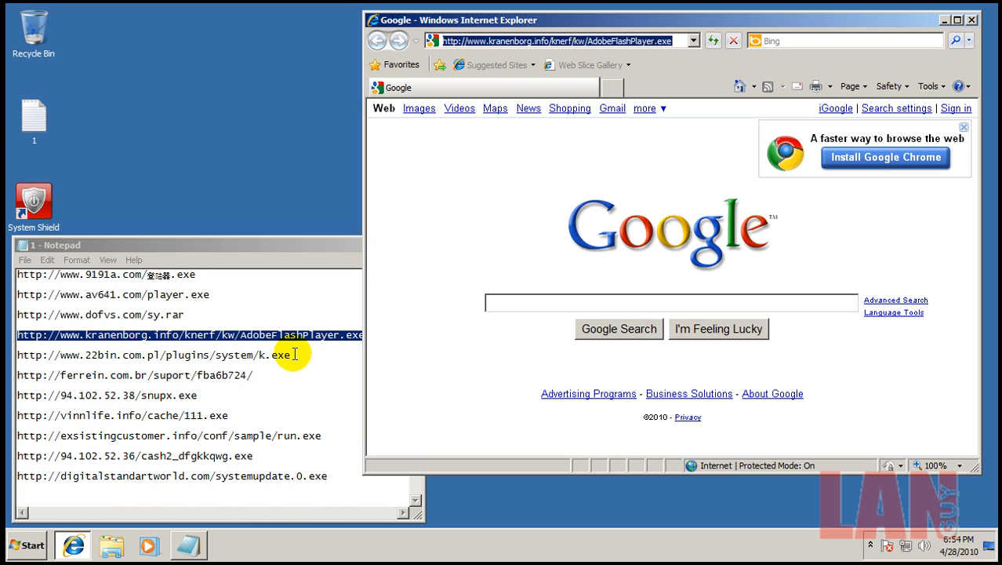
right_click(279, 357)
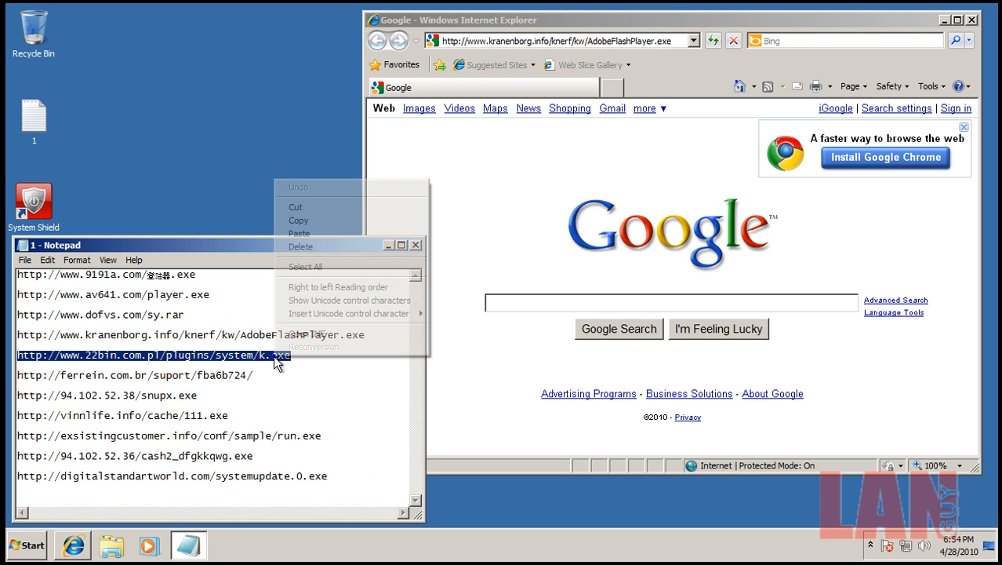
mouse_move(337, 219)
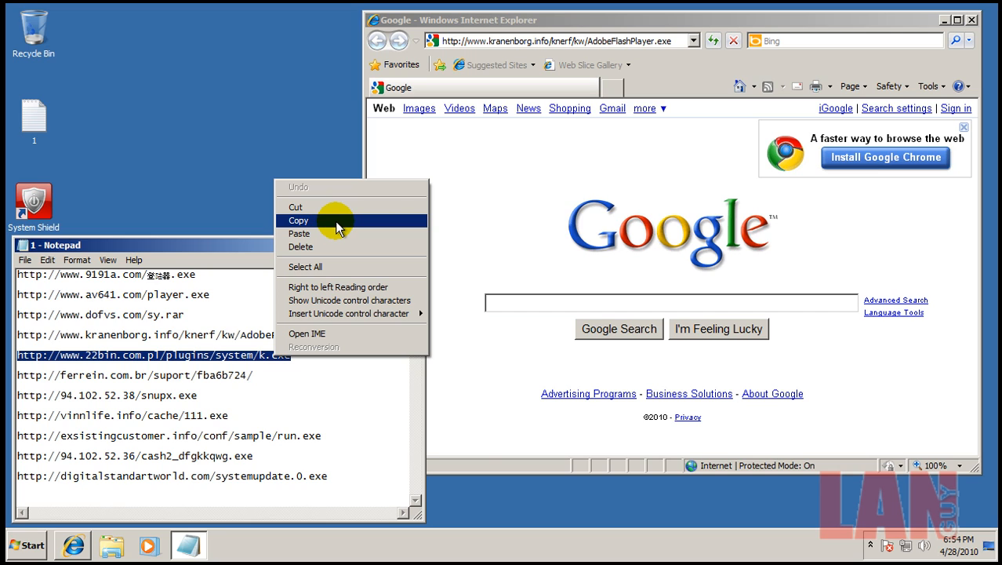
click(298, 220)
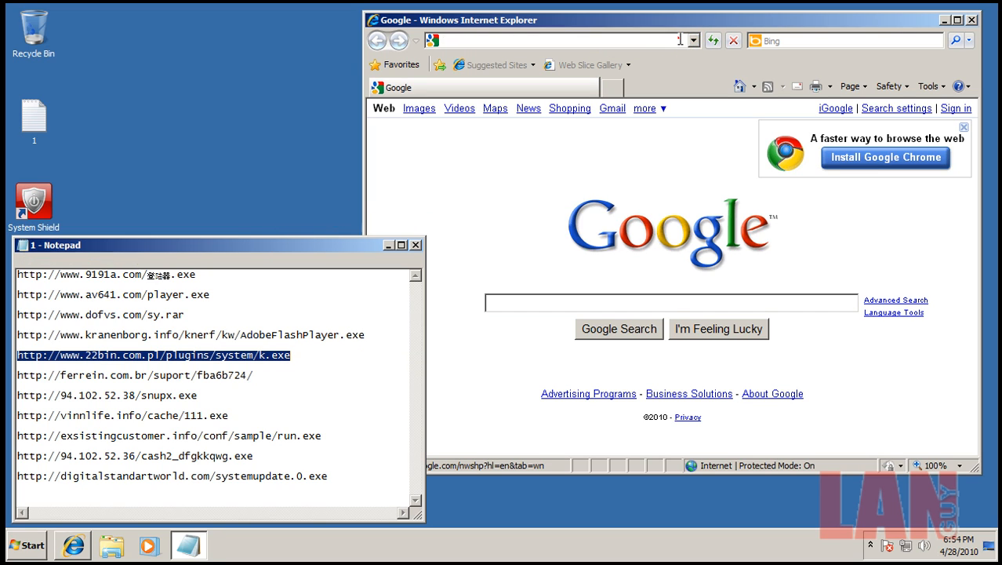
text(http://www.22bin.com.pl/plugins/system/k.exe)
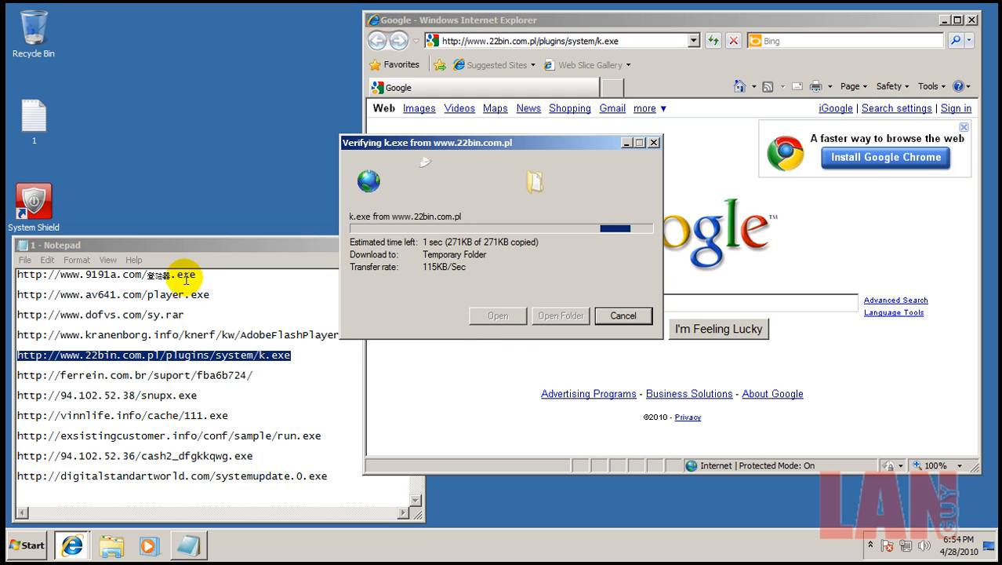
click(624, 315)
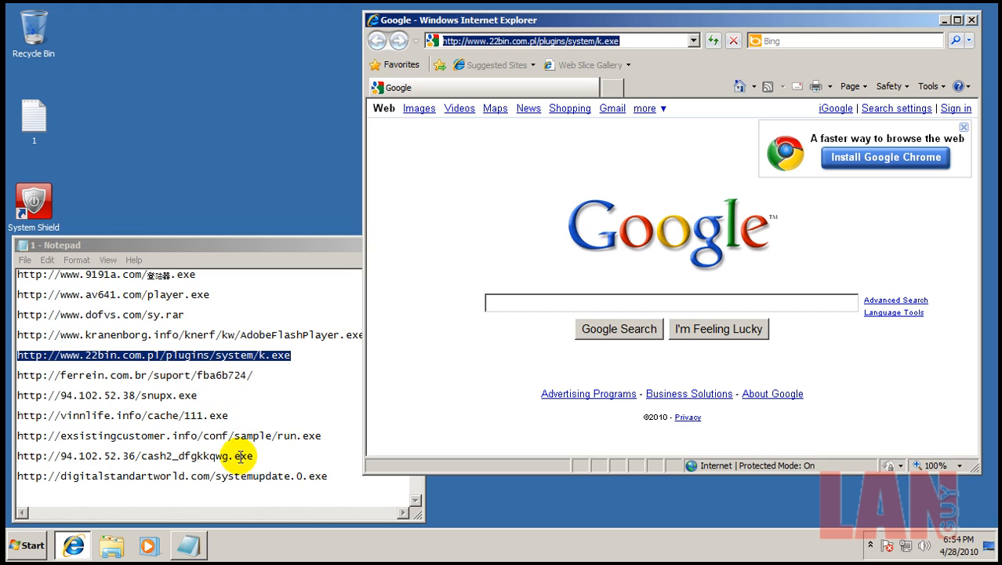
mouse_move(236, 356)
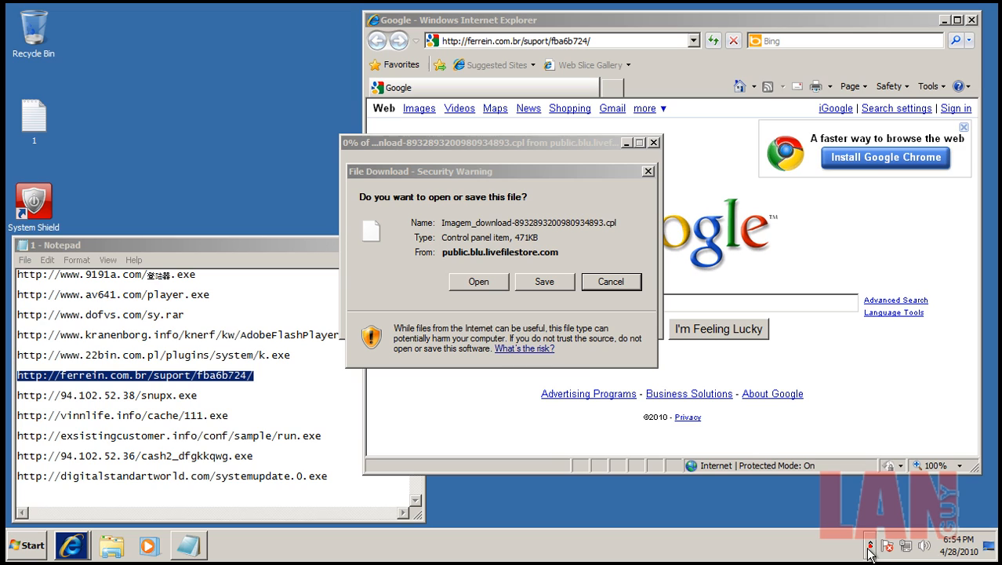
Download and open the ferrein.com.br .cpl control panel file
click(479, 283)
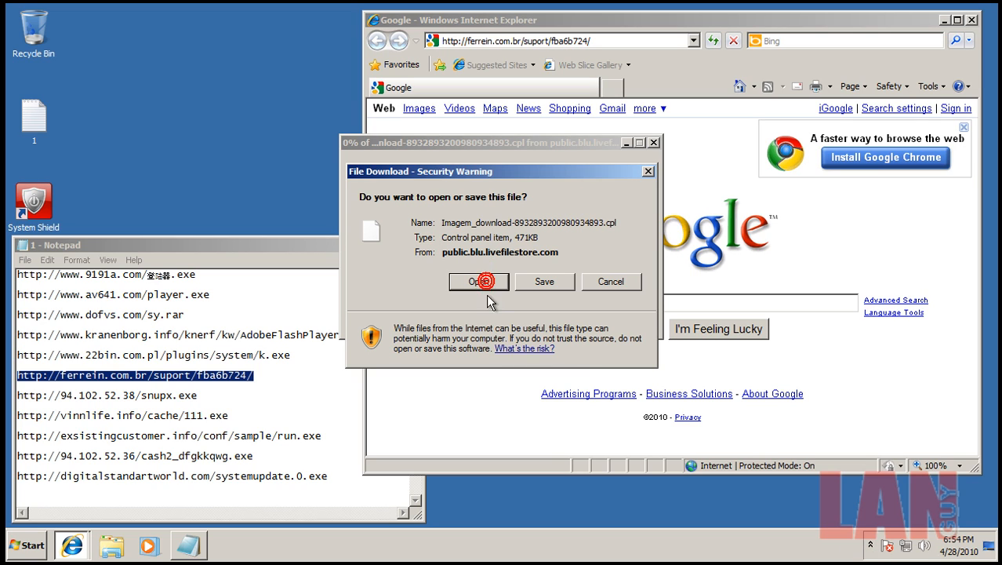
click(479, 282)
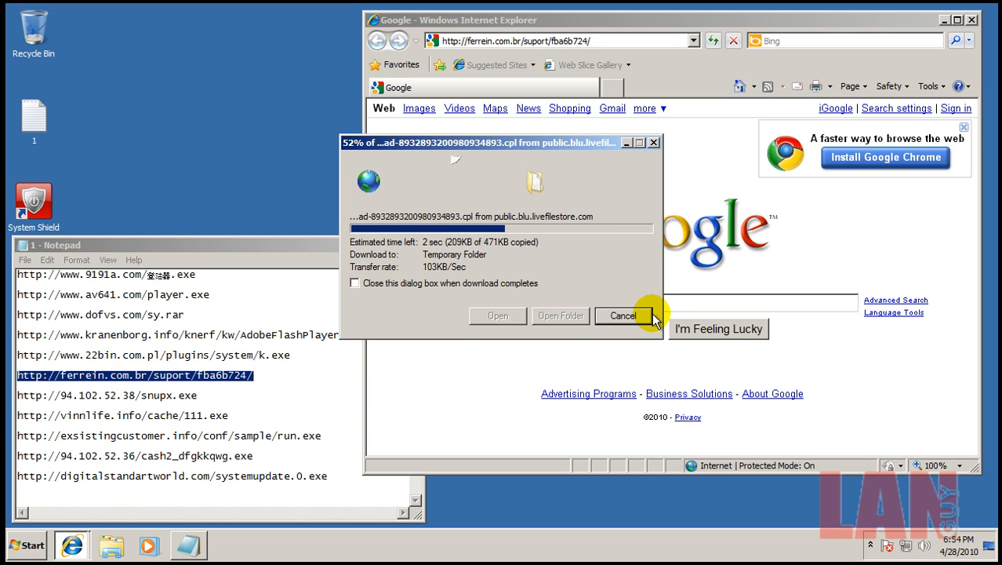
mouse_move(568, 371)
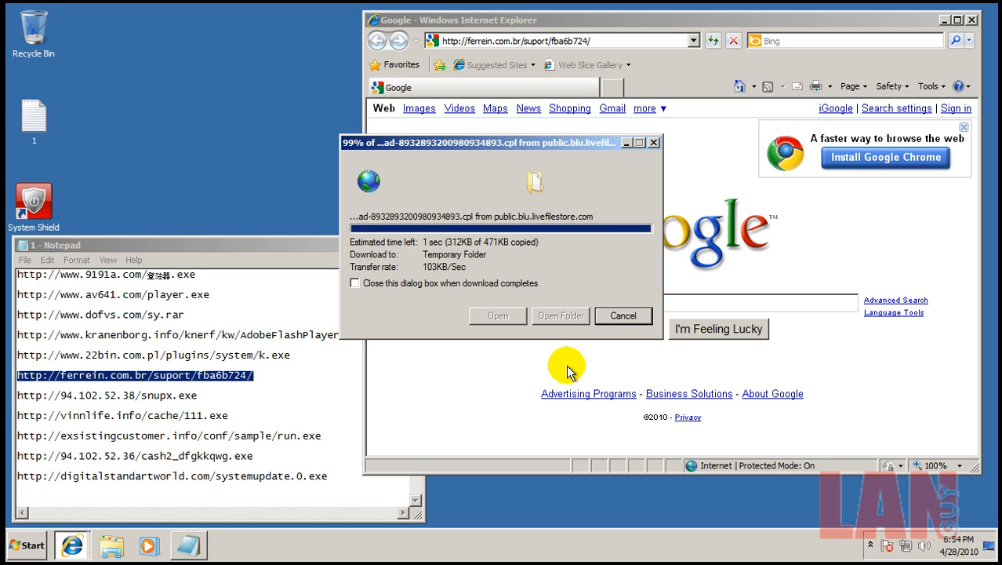
mouse_move(207, 414)
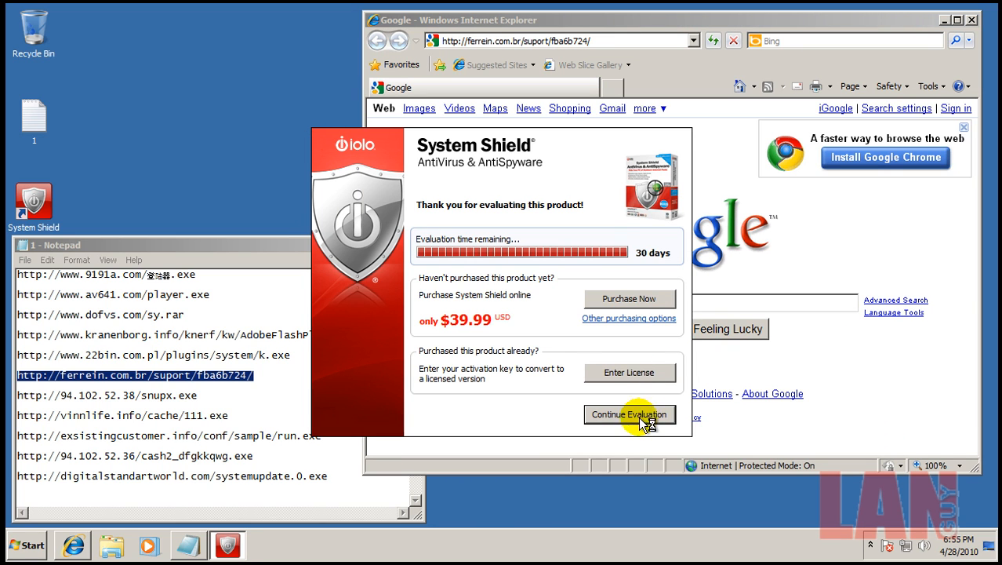
Continue the evaluation, OK the registry Application Error and close the Program Compatibility Assistant
click(631, 414)
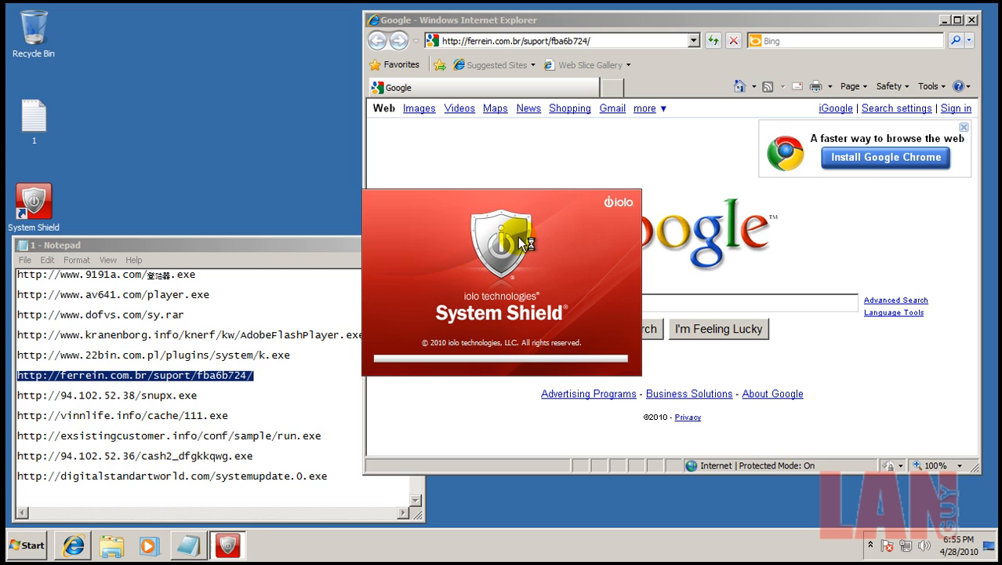
mouse_move(430, 301)
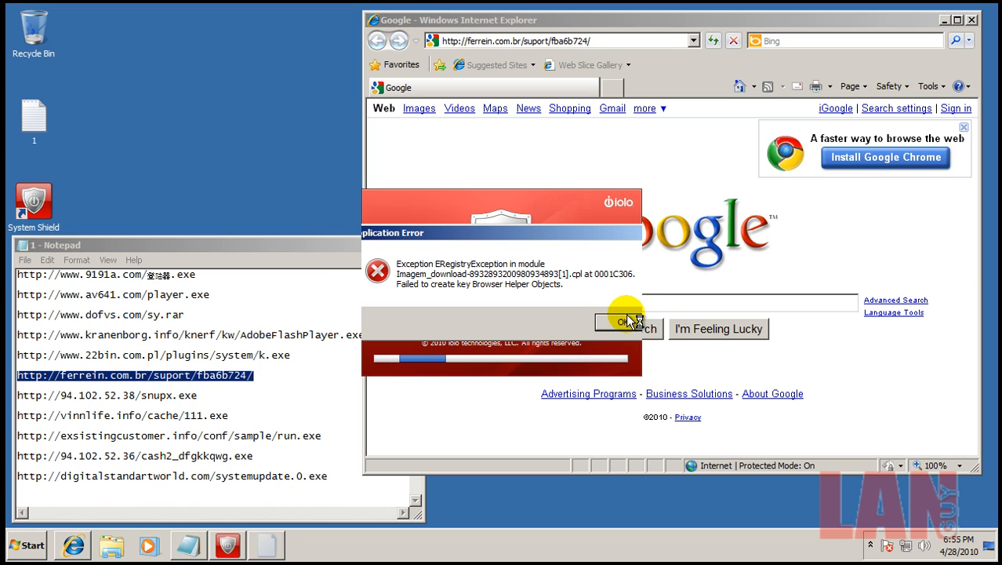
click(621, 322)
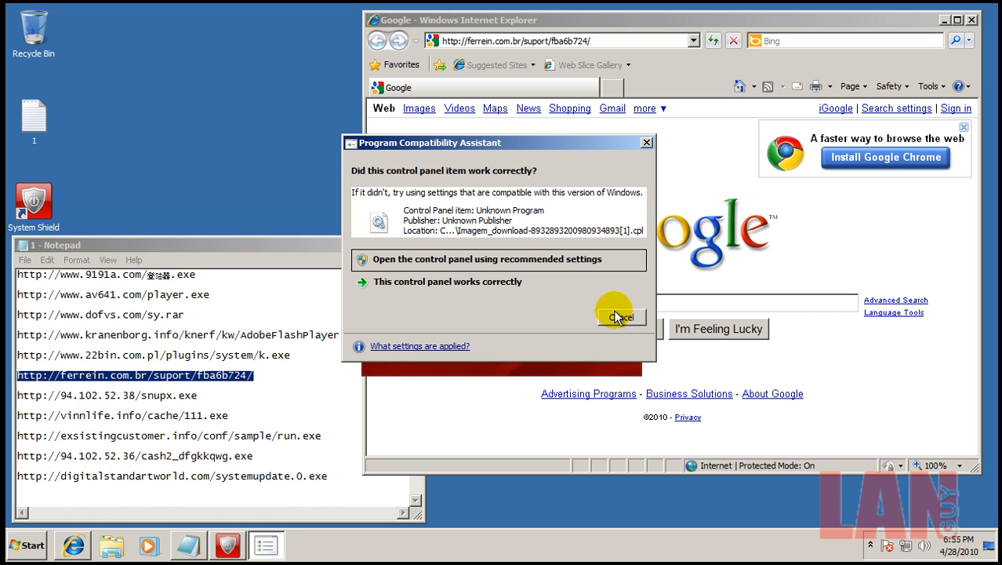
click(621, 317)
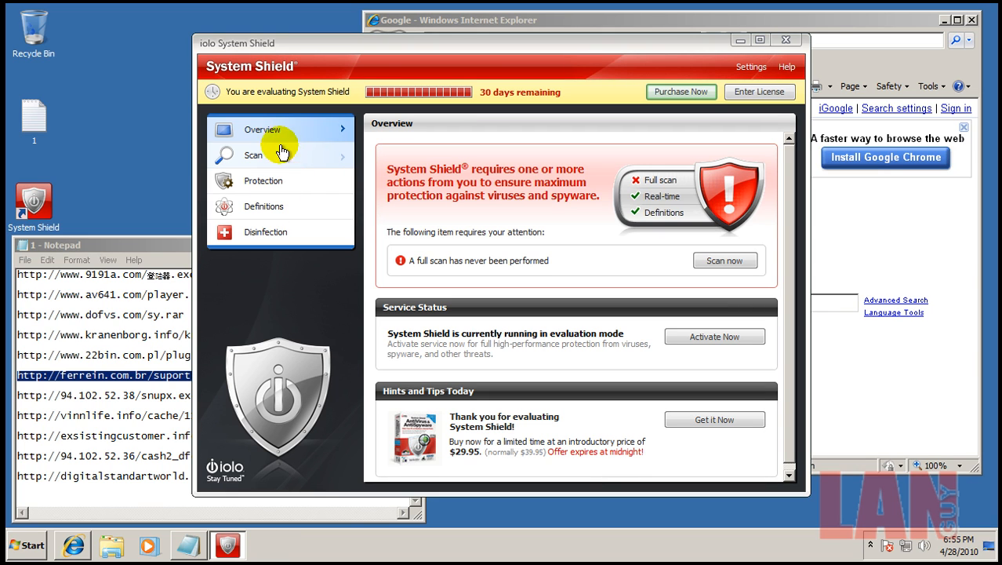
Enable Use artificial intelligence in the real-time protection settings and save
click(263, 180)
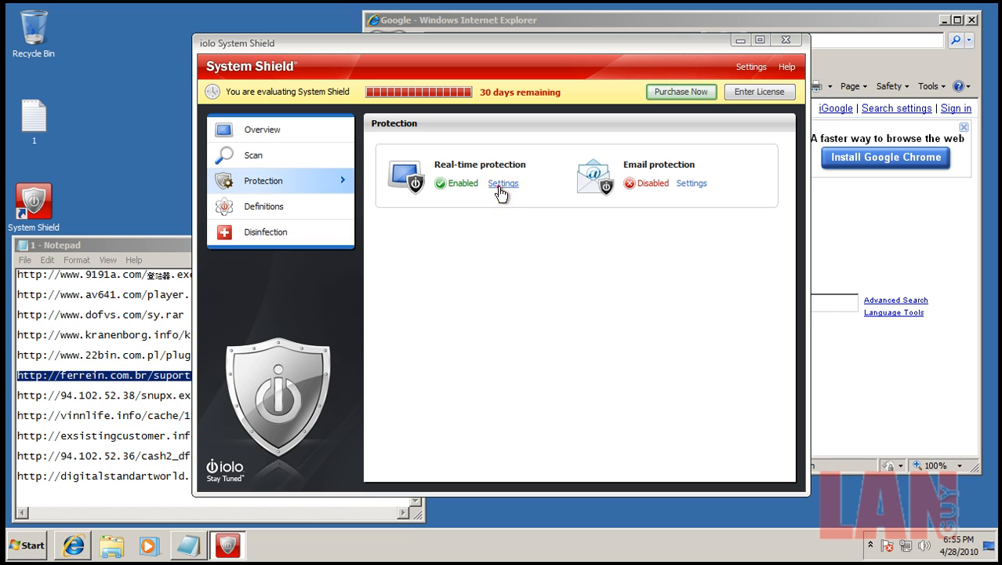
click(502, 182)
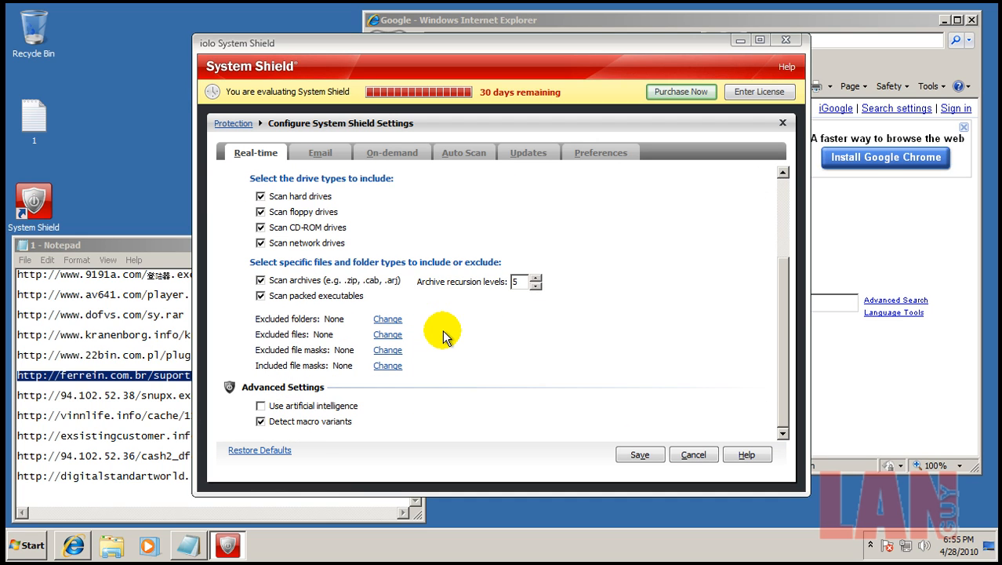
click(261, 405)
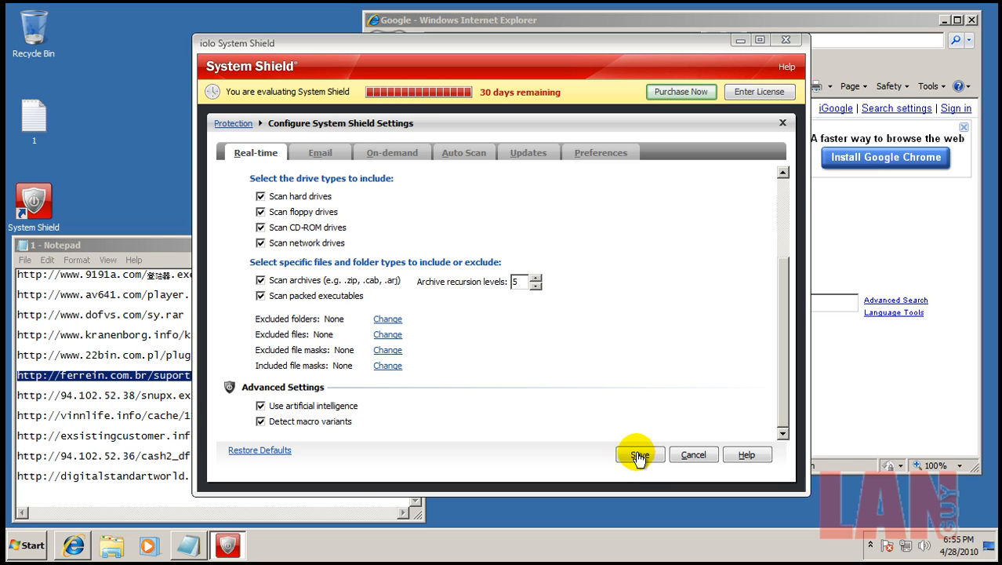
click(639, 455)
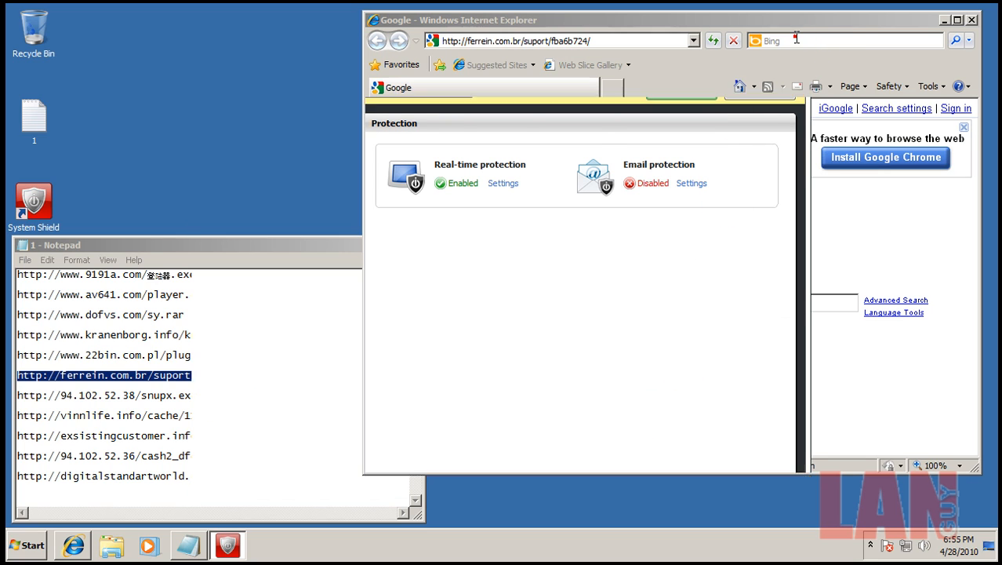
Paste the snupx.exe link into the address bar and answer its download prompt
right_click(198, 395)
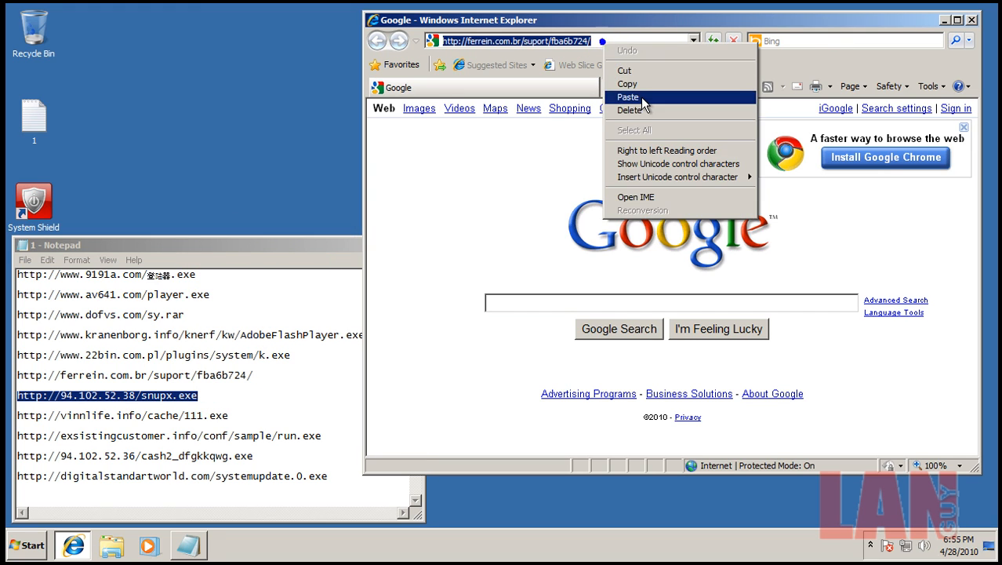
click(627, 97)
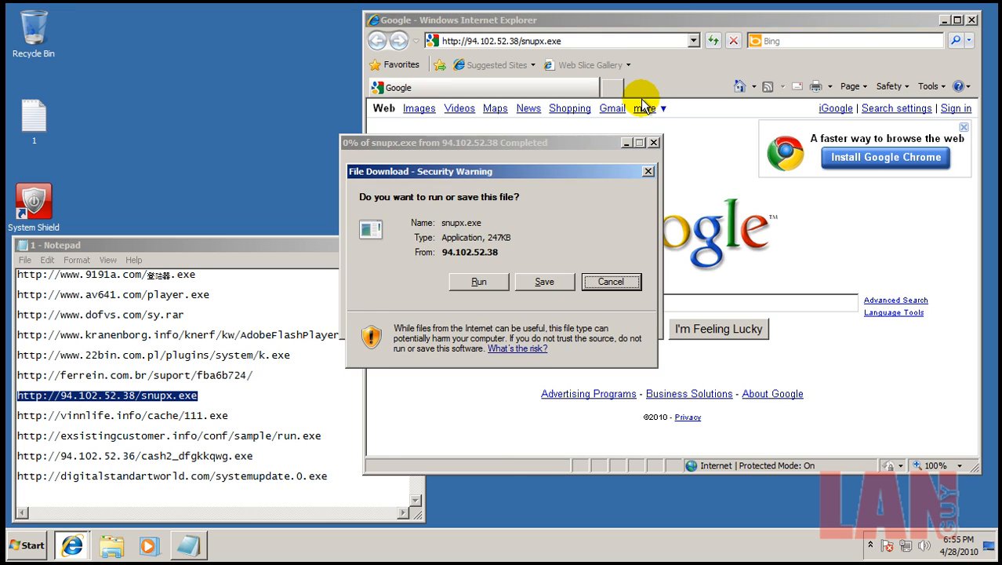
click(478, 281)
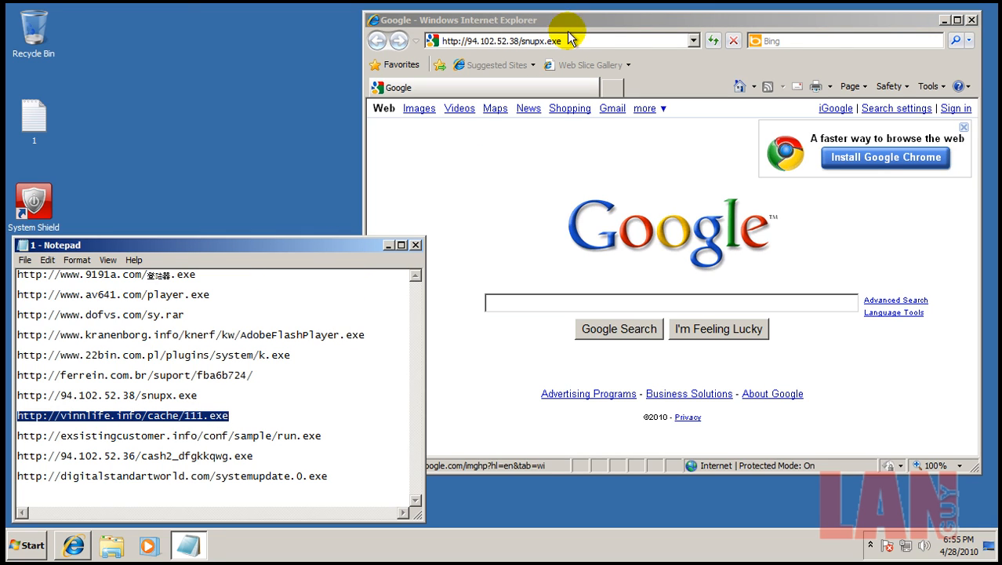
Load the 111.exe link, then prepare to paste the run.exe link from exsistingcustomer.info
right_click(557, 41)
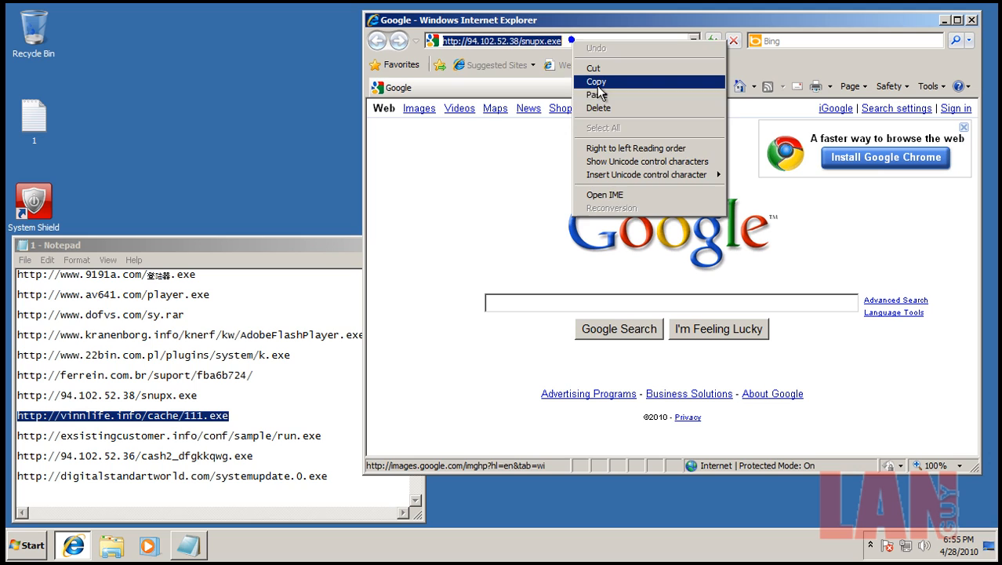
key(Enter)
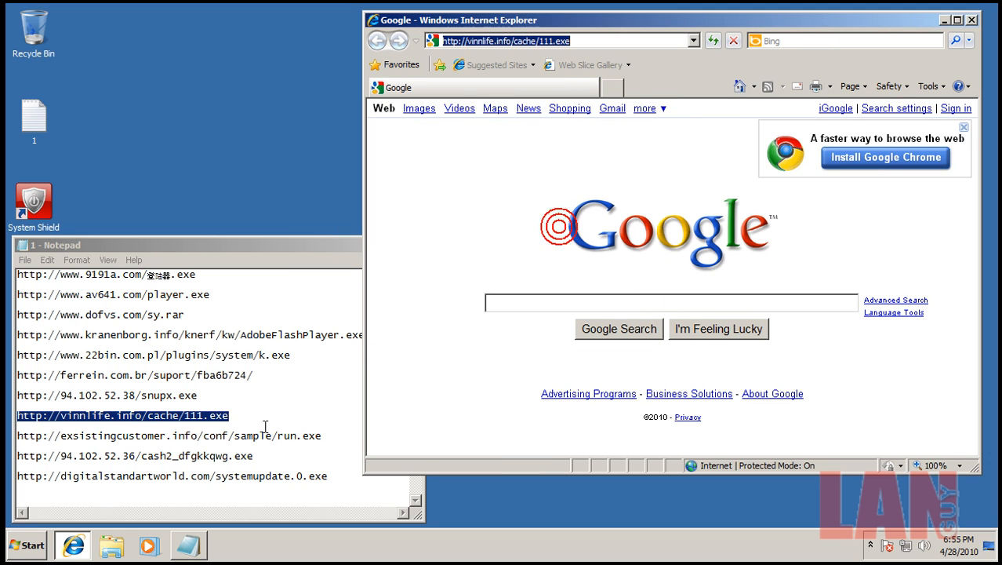
right_click(308, 436)
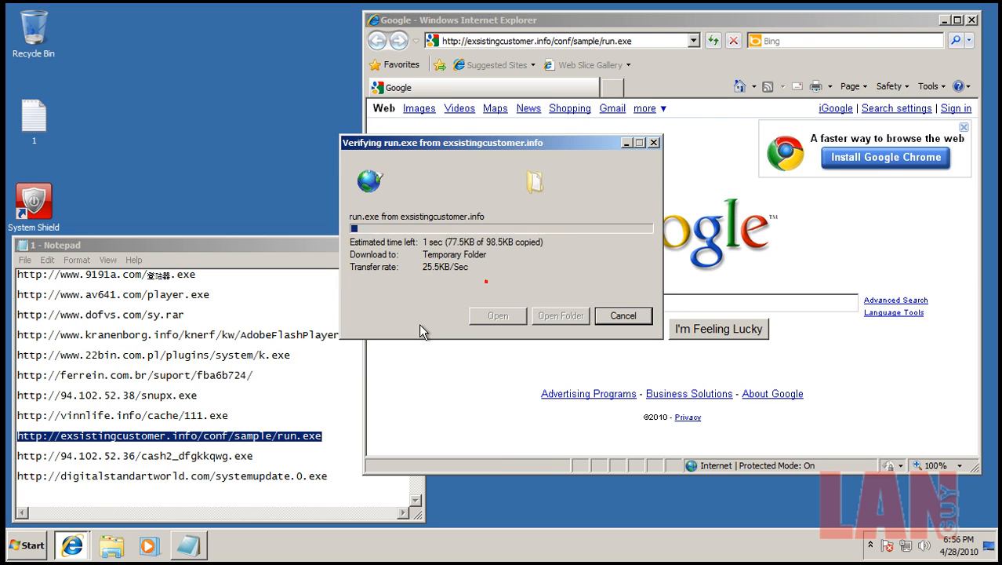
mouse_move(549, 270)
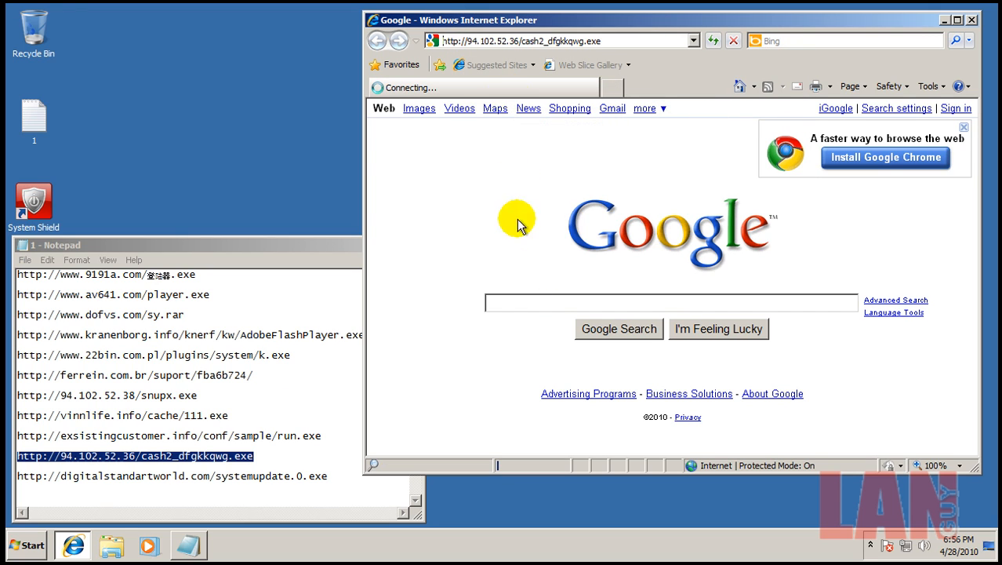
mouse_move(618, 74)
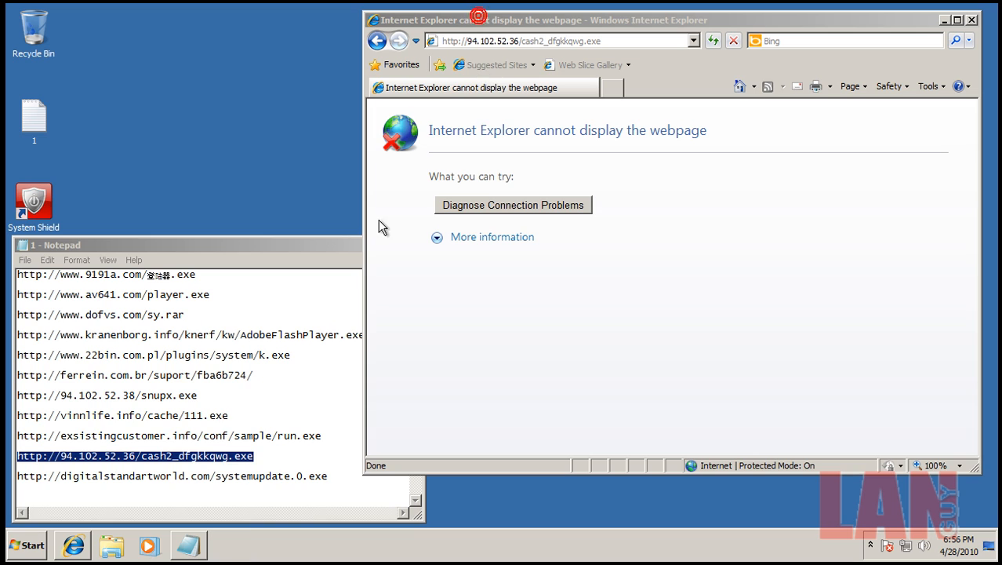
Paste the final malware URL, run the downloaded systemupdate.0.exe, and close Internet Explorer
right_click(141, 457)
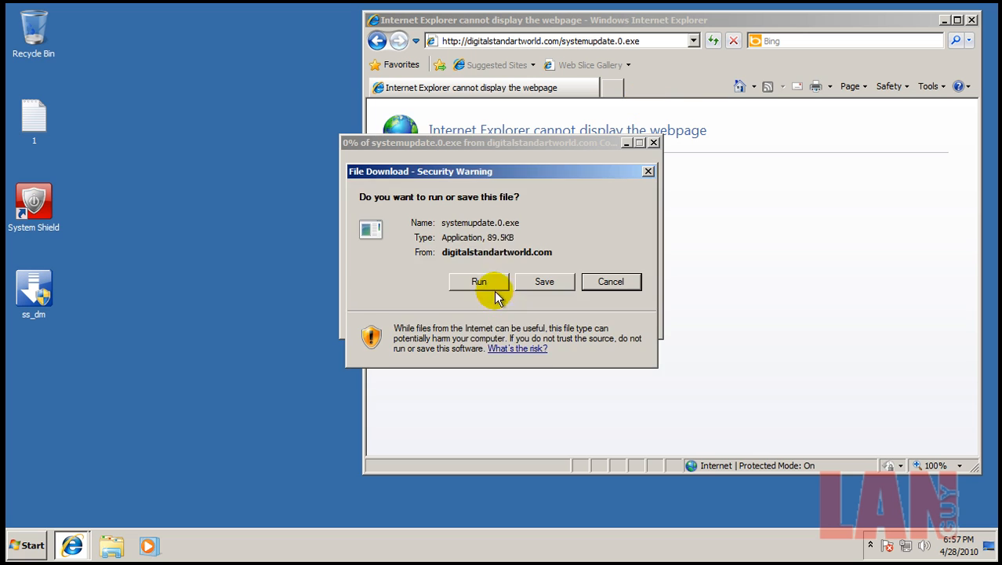
click(612, 281)
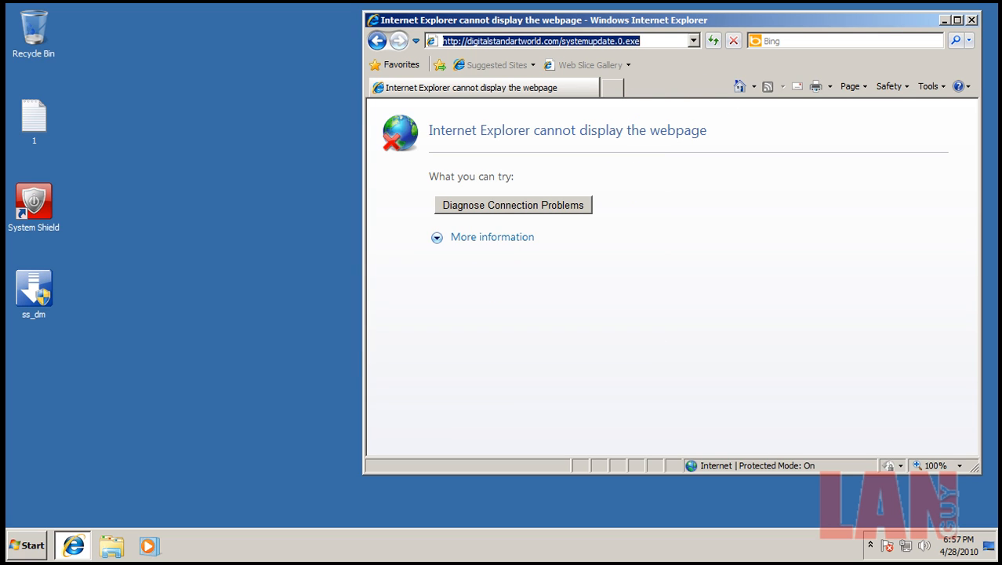
click(972, 19)
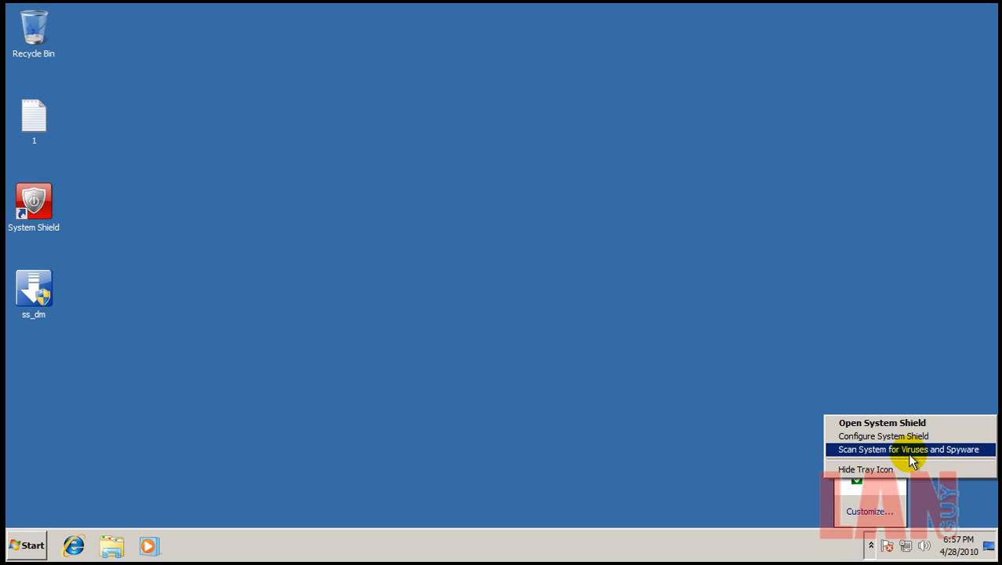
Scan the system for viruses and spyware (48,550 items, no infections), acknowledge, and close System Shield
click(906, 448)
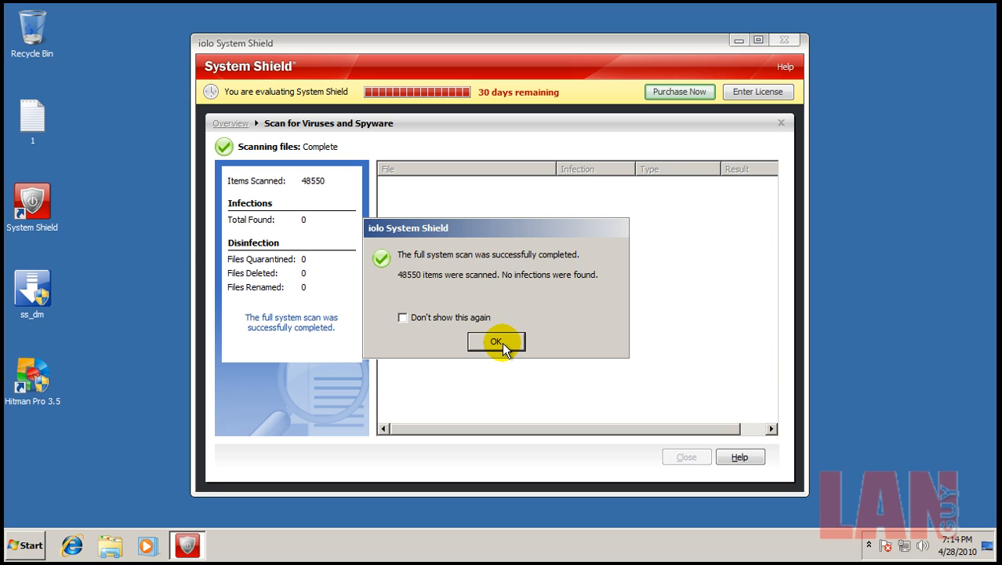
click(495, 342)
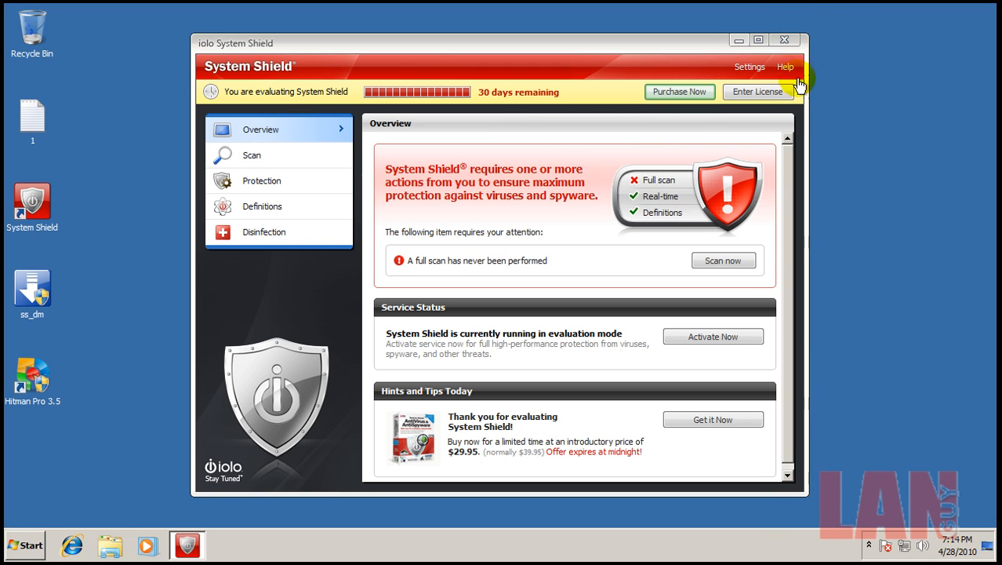
click(784, 37)
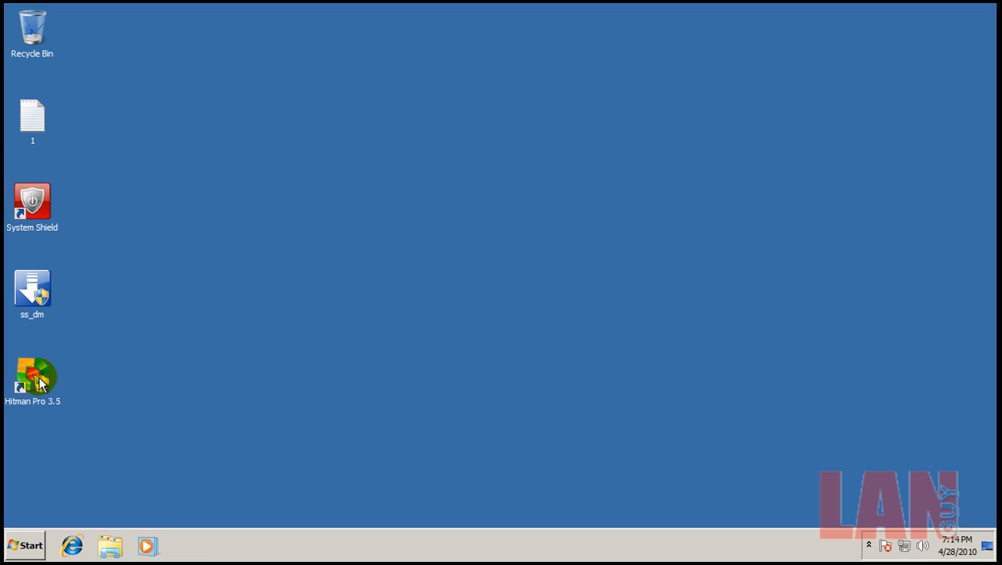
Launch Hitman Pro 3.5 from the desktop, allow UAC, and continue past the welcome and license screens
double_click(33, 376)
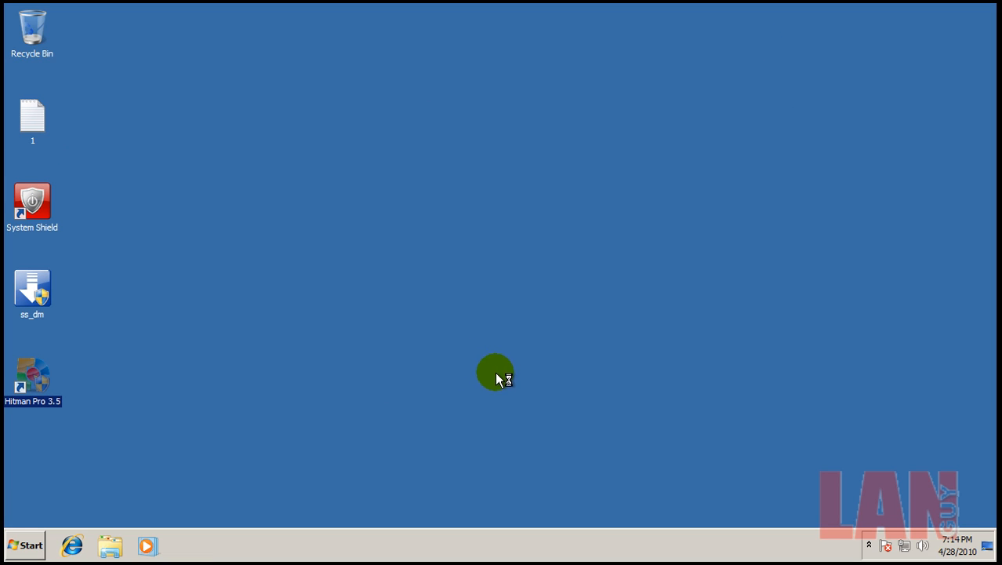
double_click(32, 373)
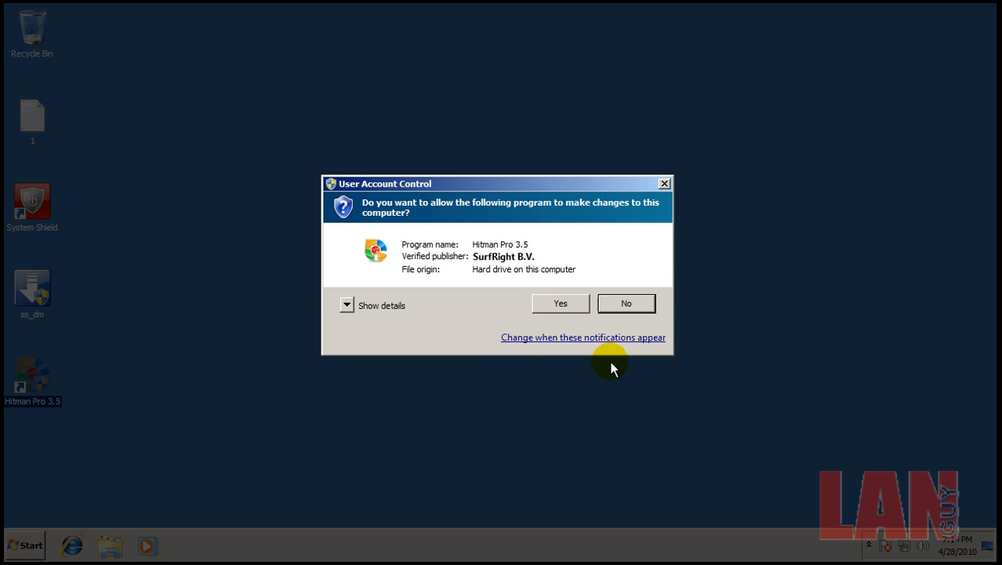
click(560, 303)
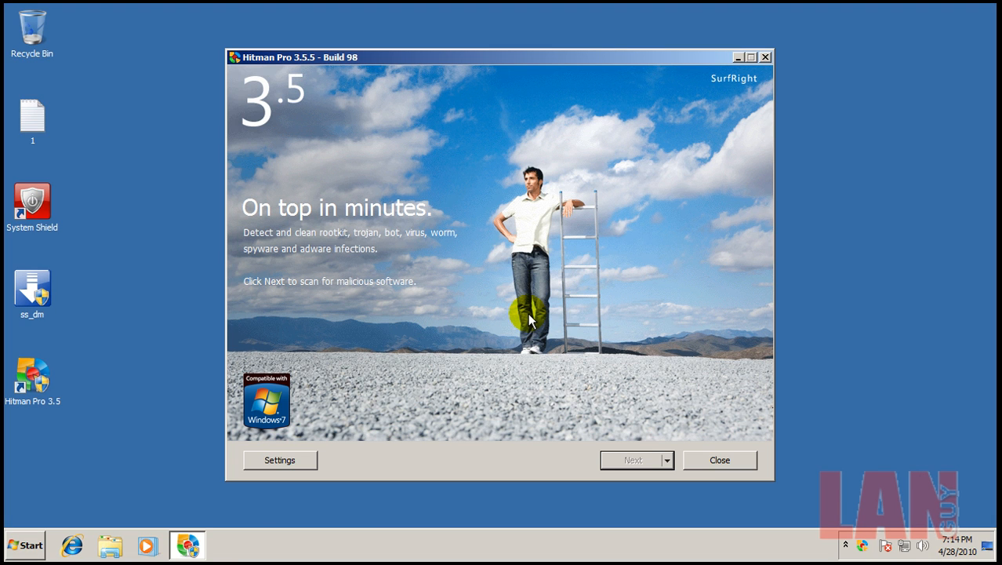
click(632, 459)
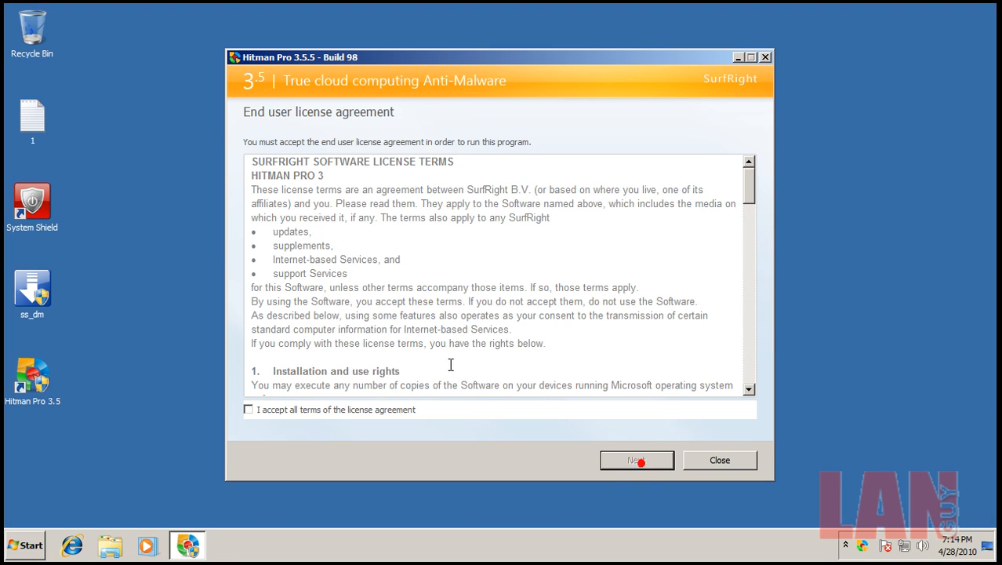
click(636, 459)
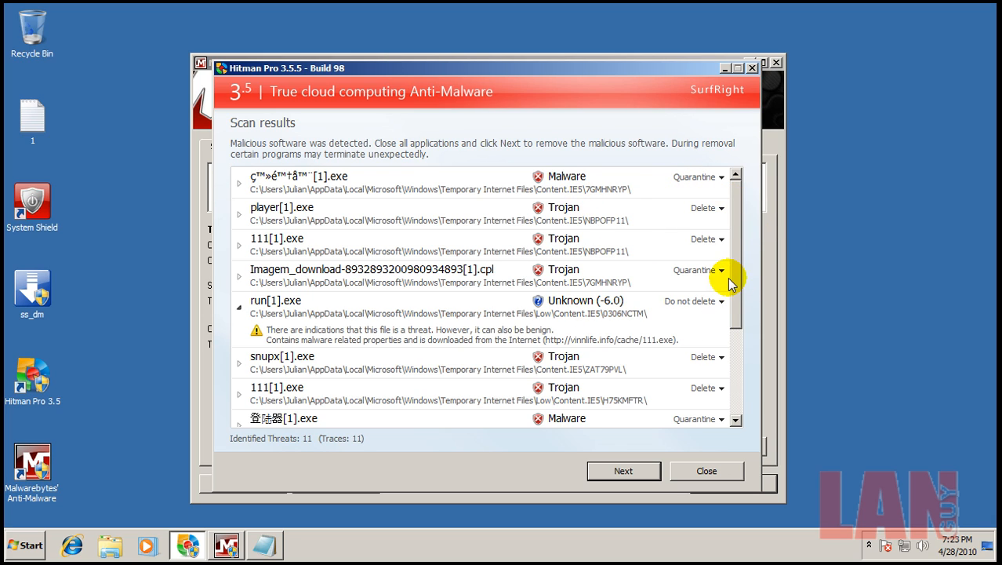
Scroll through Hitman Pro's 11 identified threats, all in temporary internet files, including run[1].exe
scroll(down, 3)
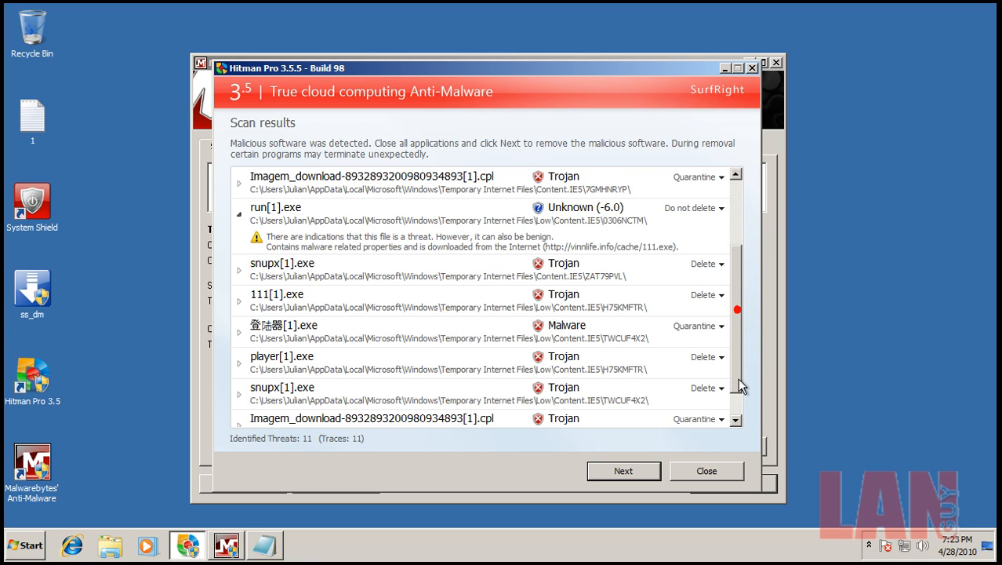
scroll(down, 3)
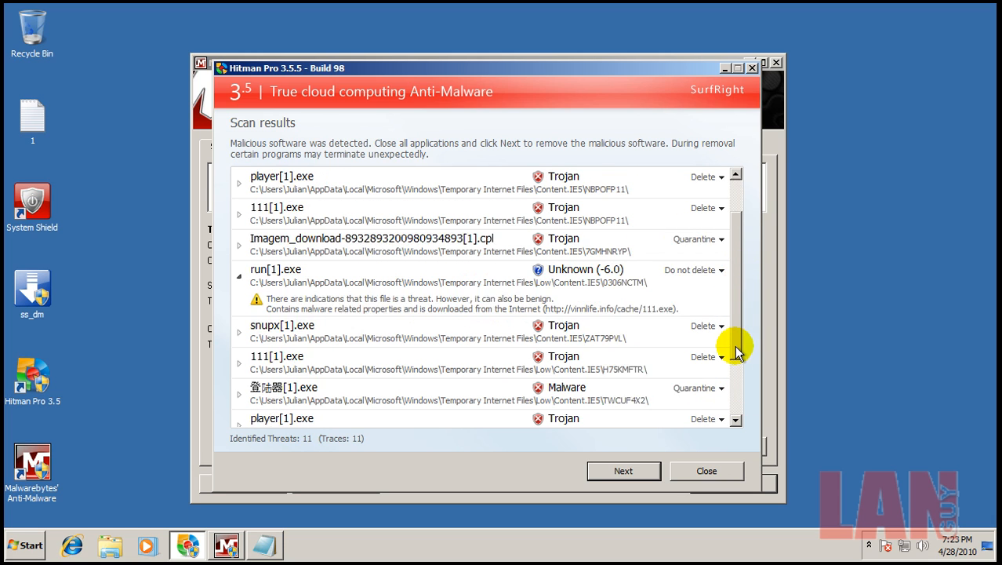
scroll(down, 3)
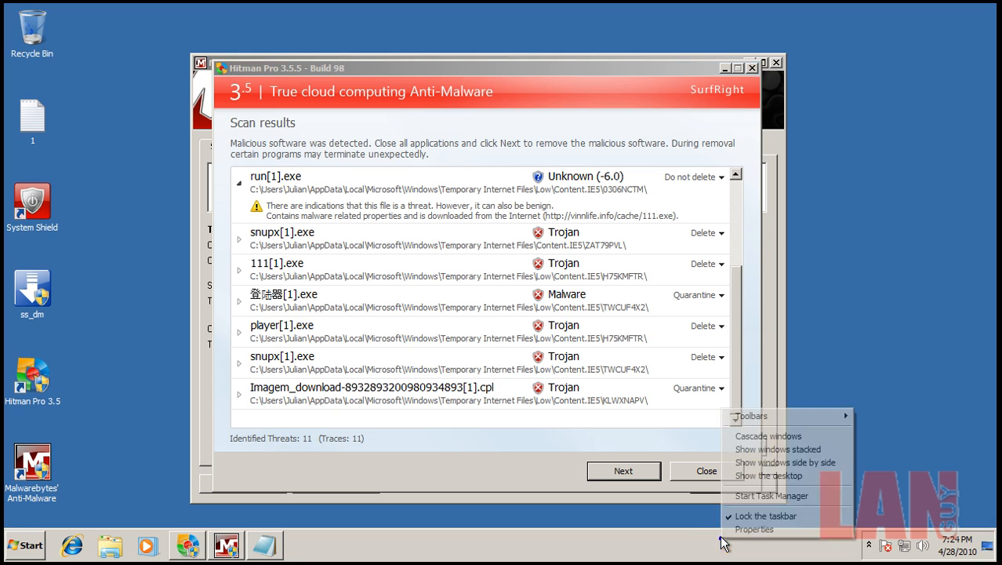
Start Task Manager from the taskbar menu, review the Processes list, and close it
click(283, 263)
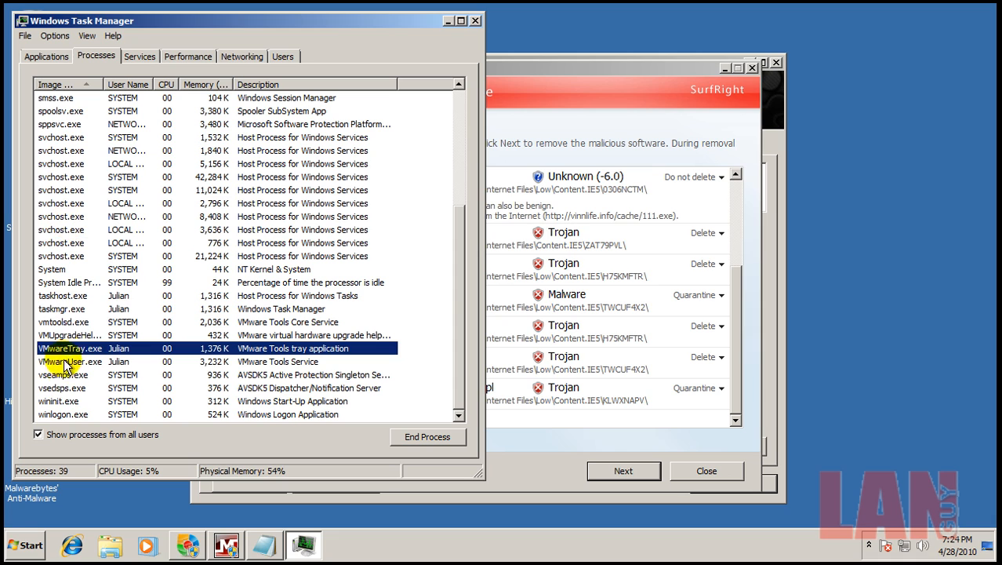
mouse_move(464, 26)
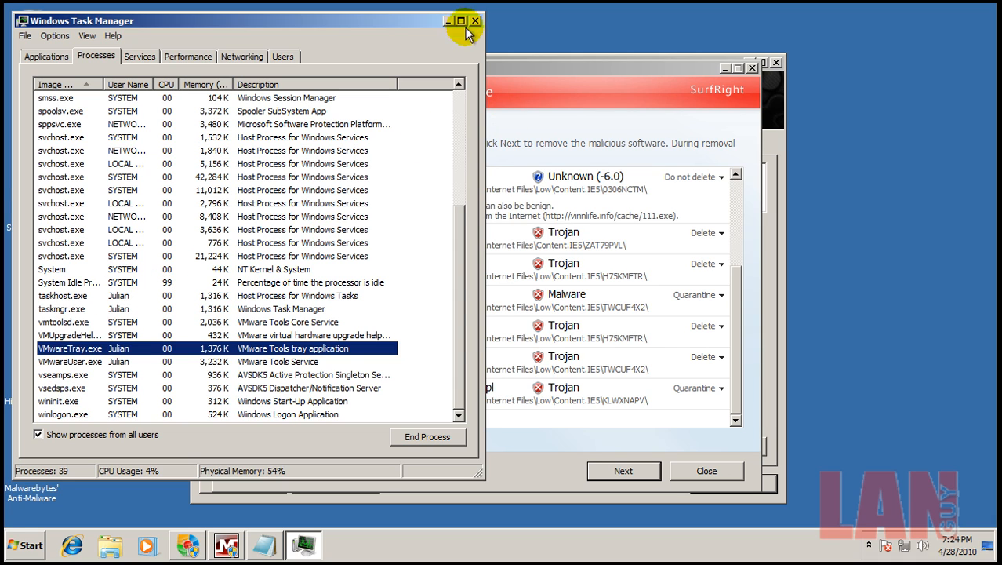
click(470, 22)
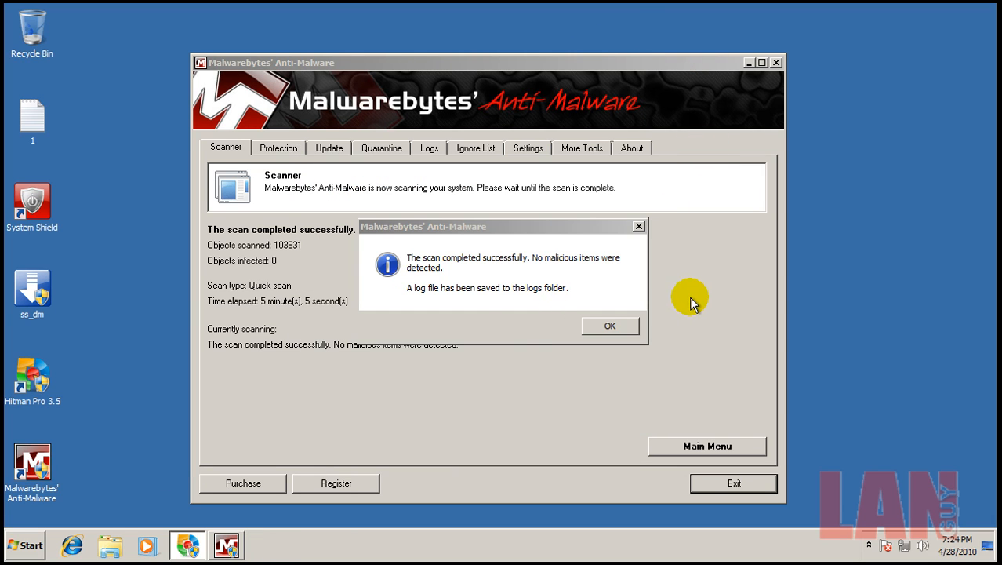
Acknowledge Malwarebytes' 'No malicious items were detected' quick-scan result
click(734, 483)
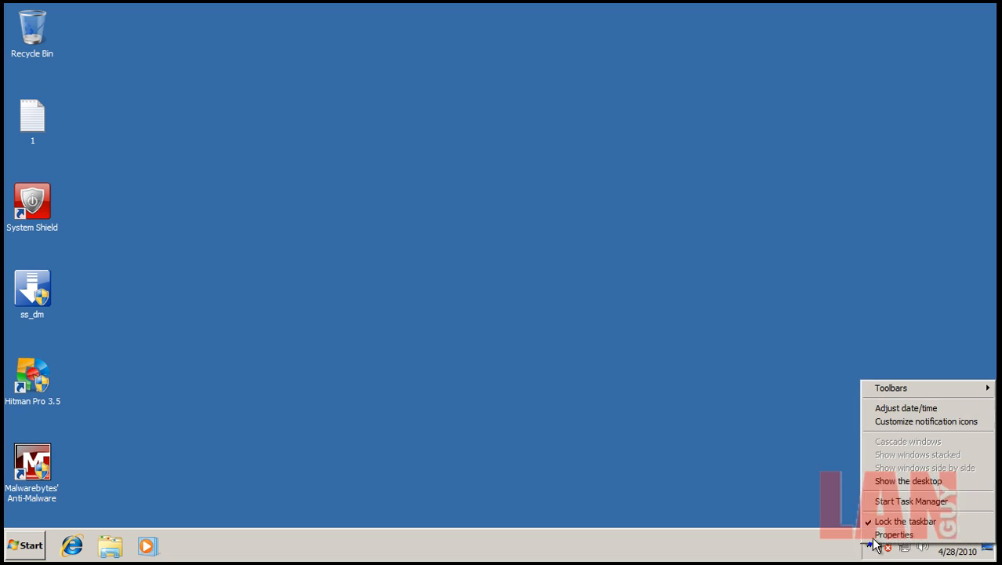
click(871, 561)
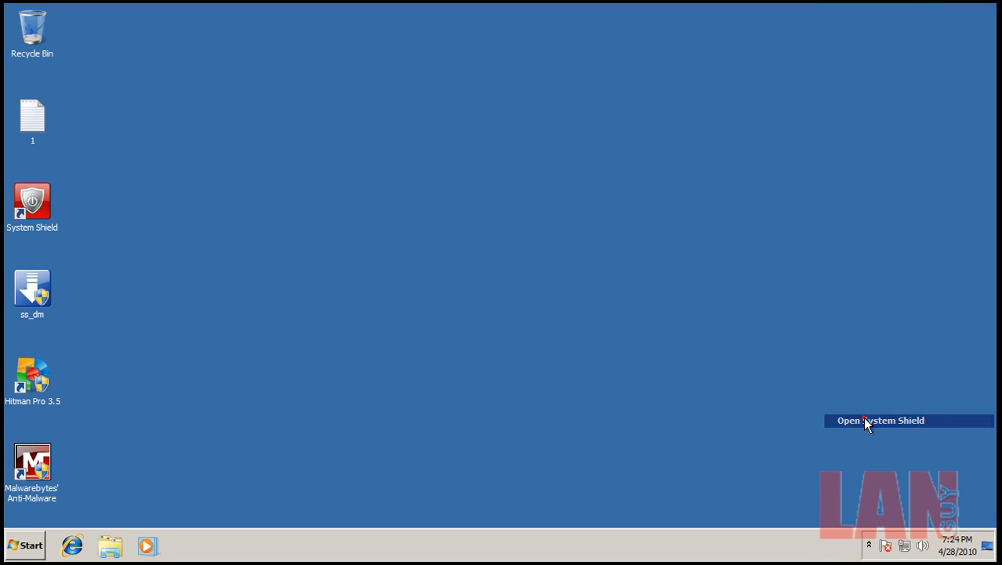
click(880, 421)
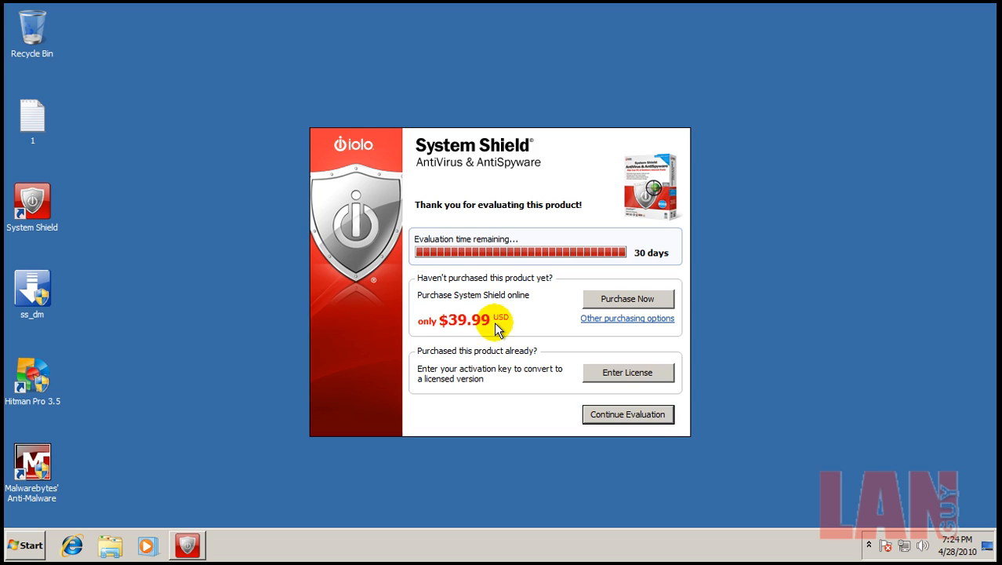
click(629, 414)
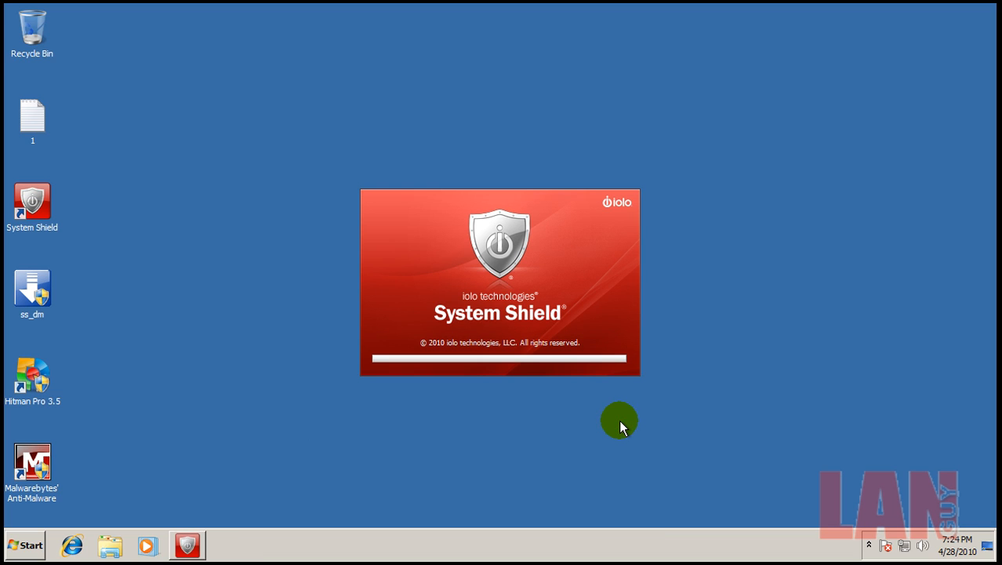
mouse_move(949, 427)
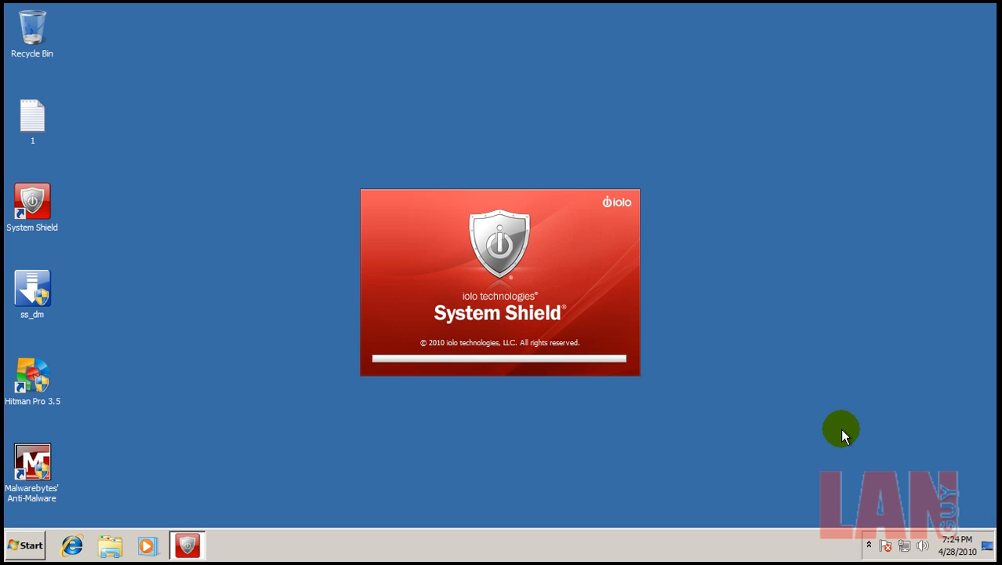
mouse_move(687, 515)
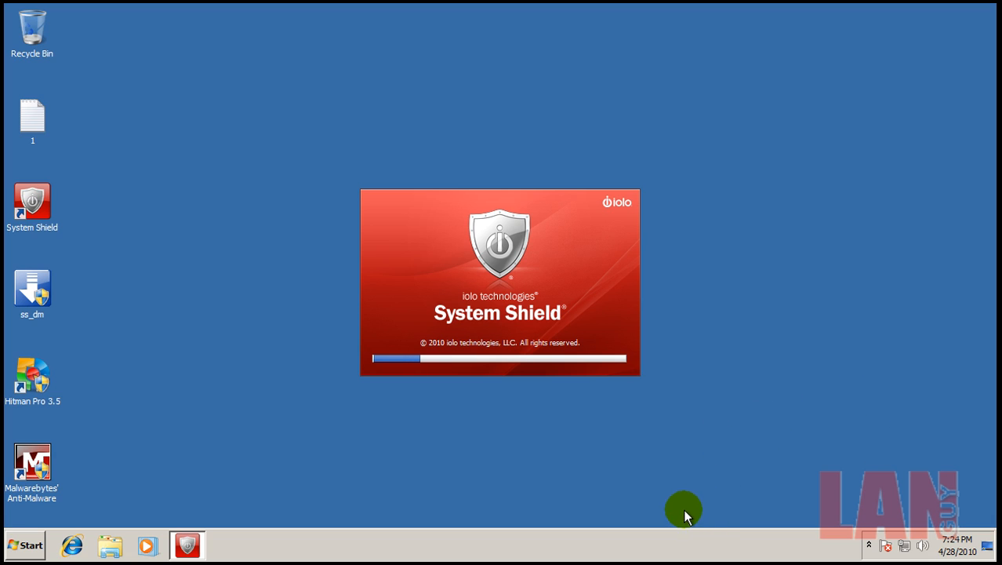
mouse_move(770, 378)
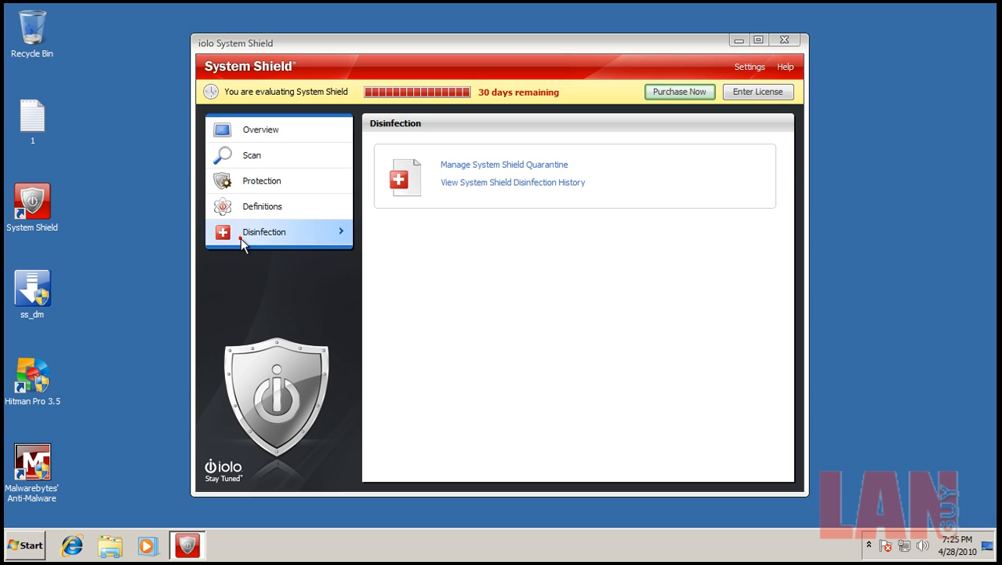
click(513, 182)
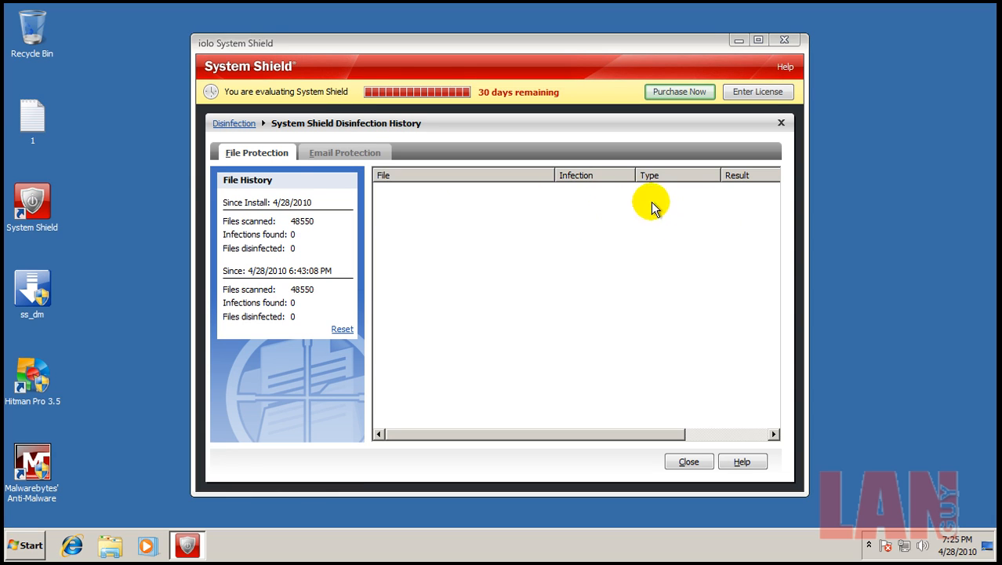
mouse_move(262, 157)
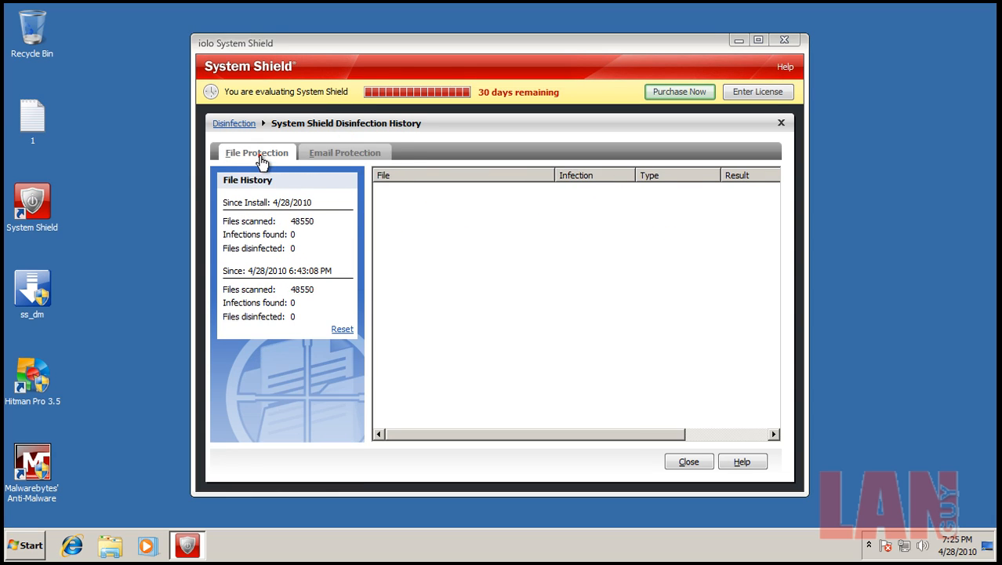
click(778, 122)
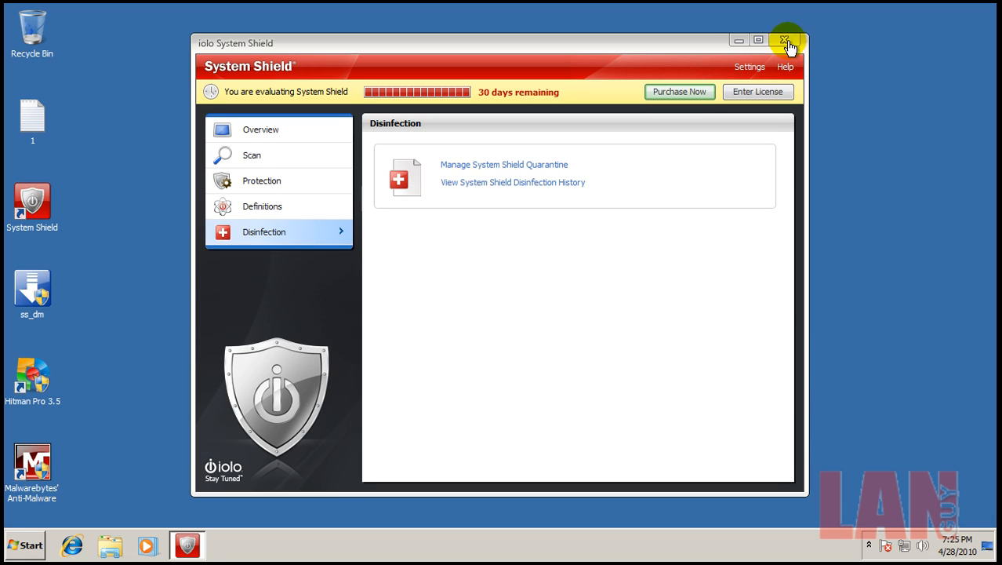
click(787, 38)
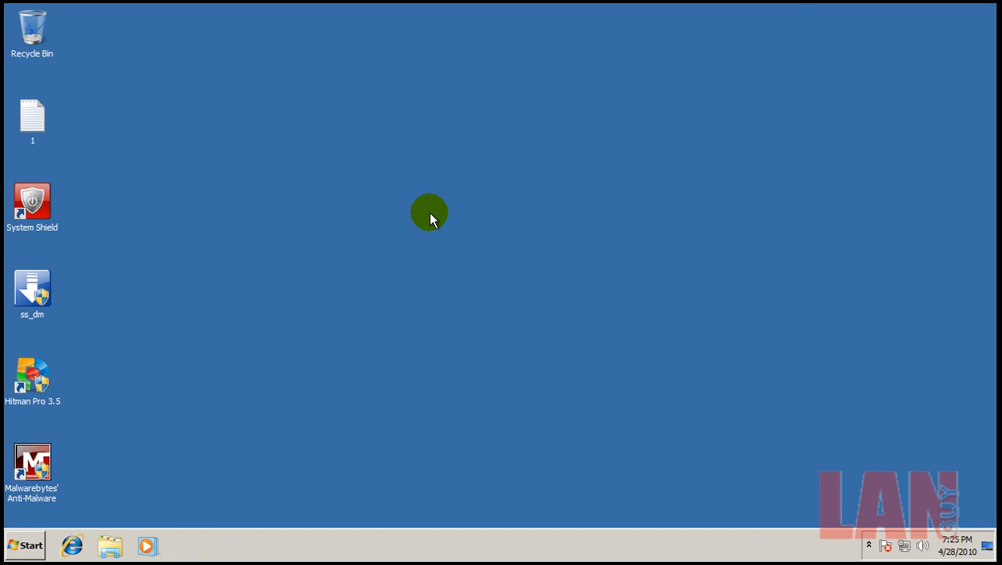
mouse_move(765, 427)
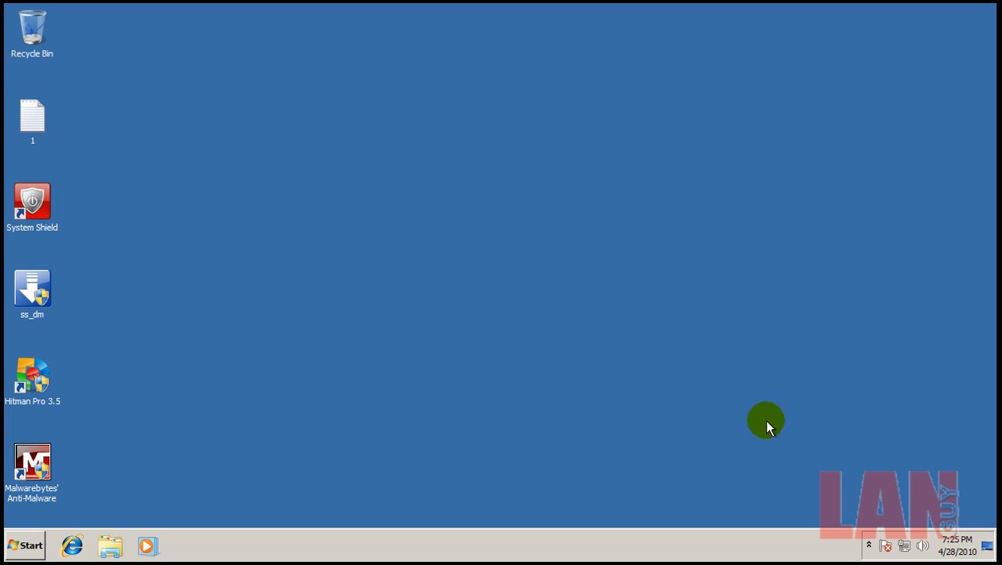
mouse_move(166, 311)
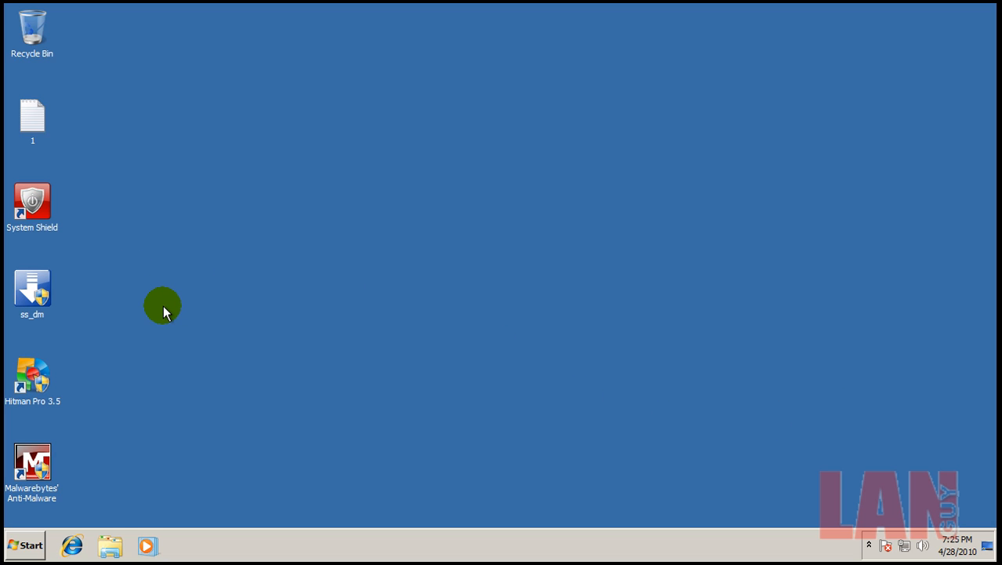
click(29, 119)
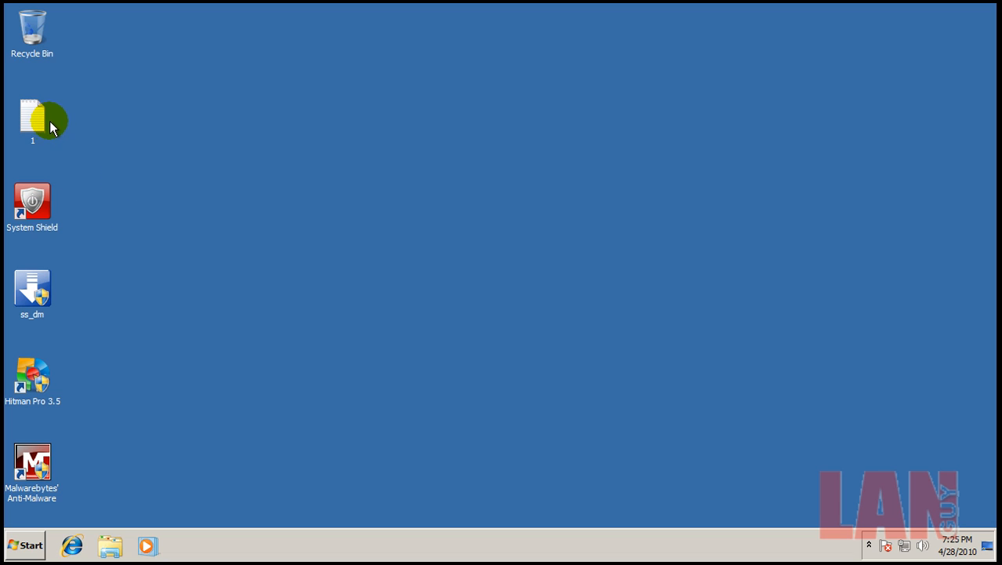
mouse_move(219, 149)
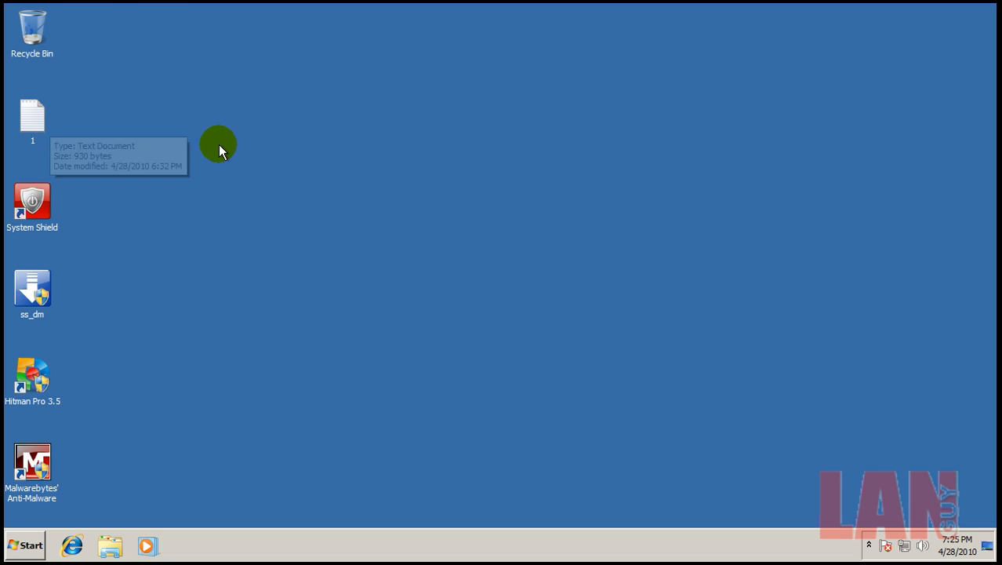
mouse_move(308, 138)
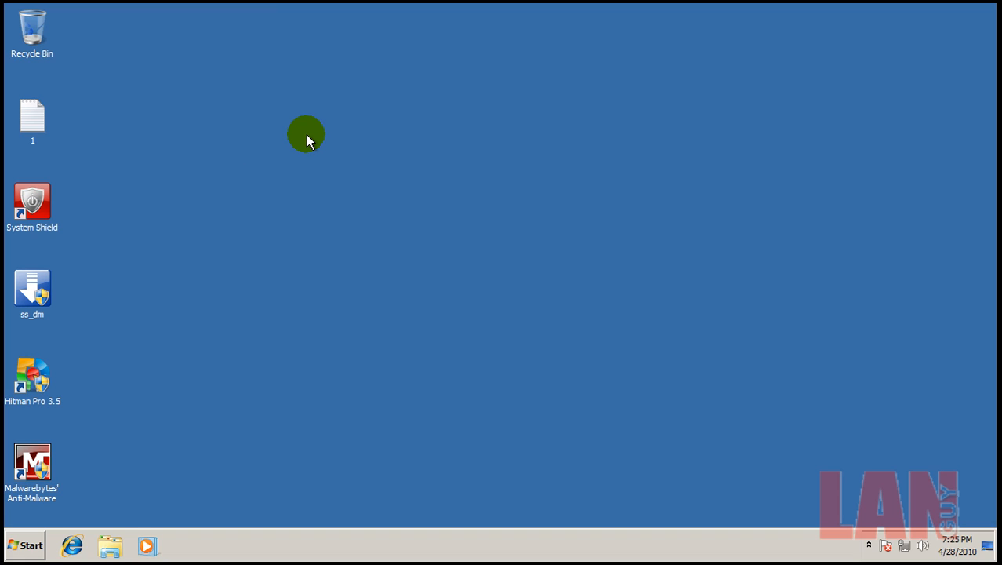
mouse_move(83, 304)
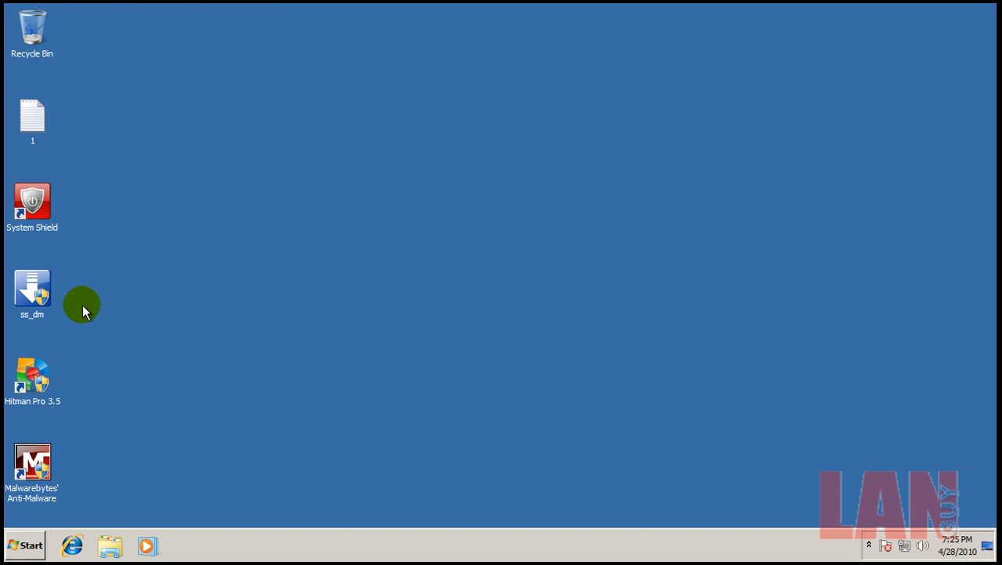
mouse_move(235, 401)
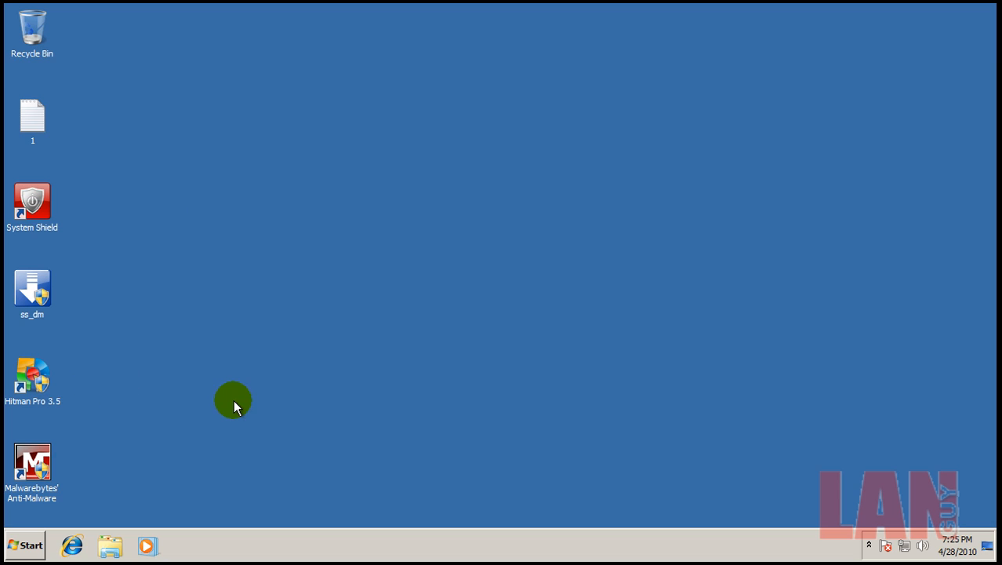
mouse_move(193, 389)
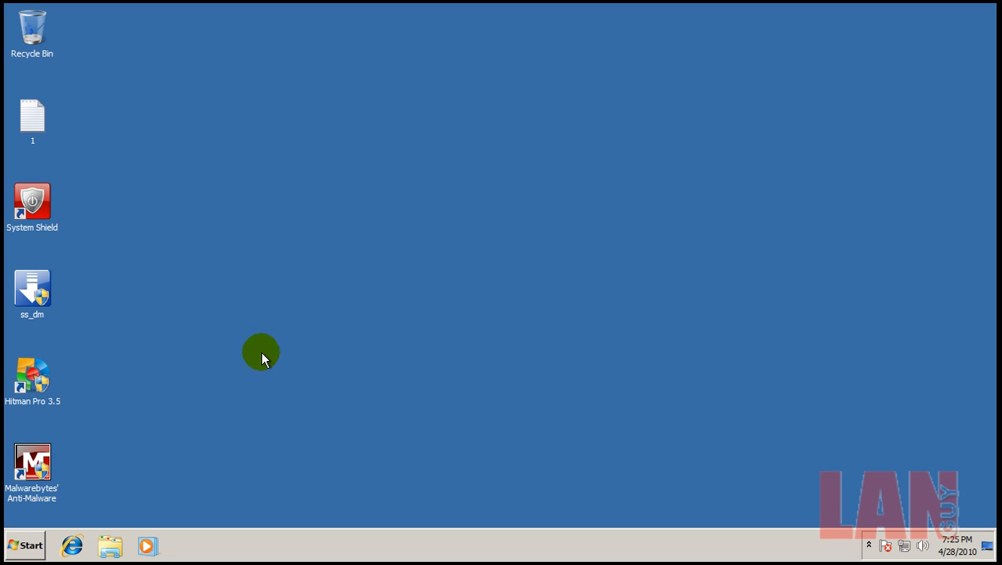
mouse_move(565, 366)
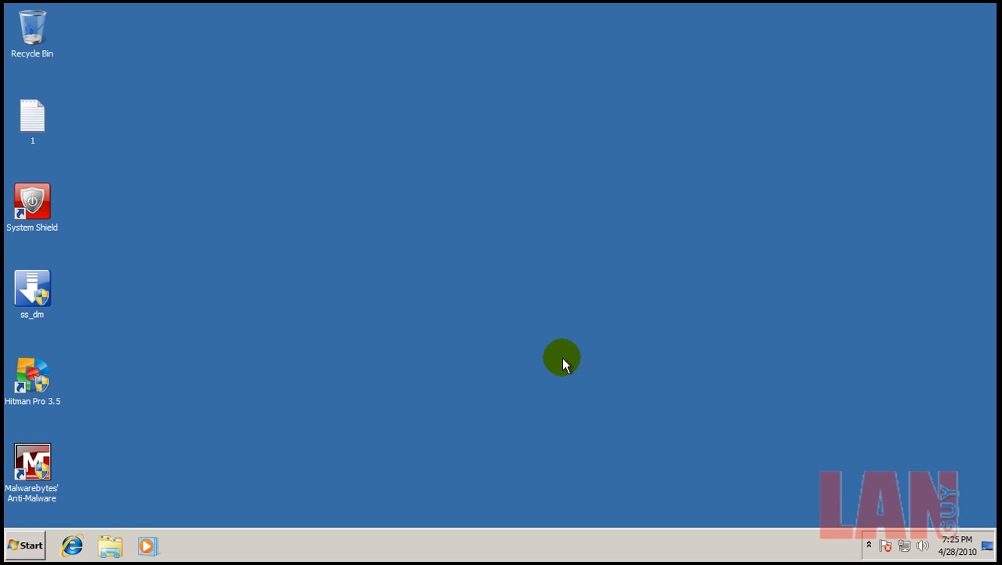
mouse_move(758, 383)
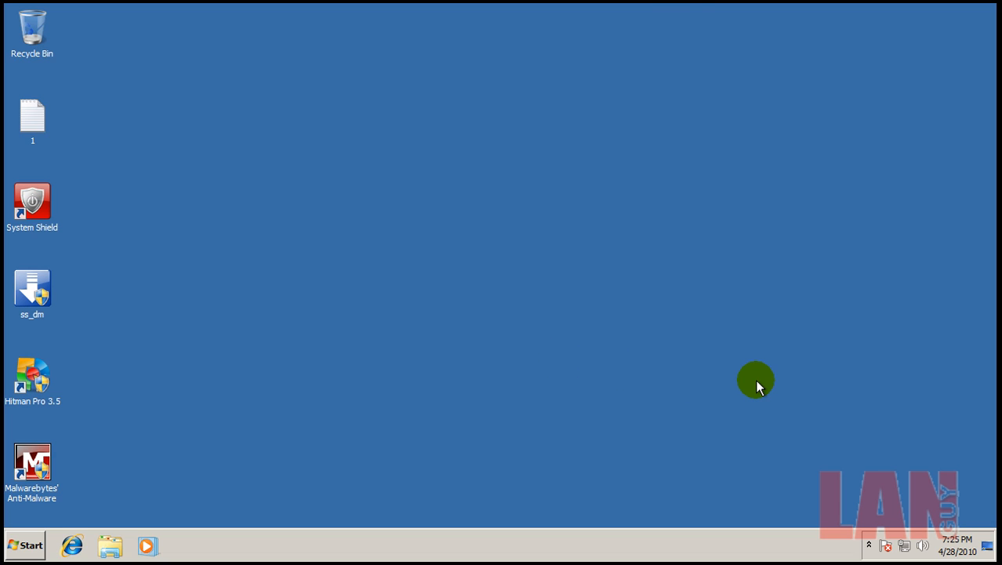
mouse_move(452, 436)
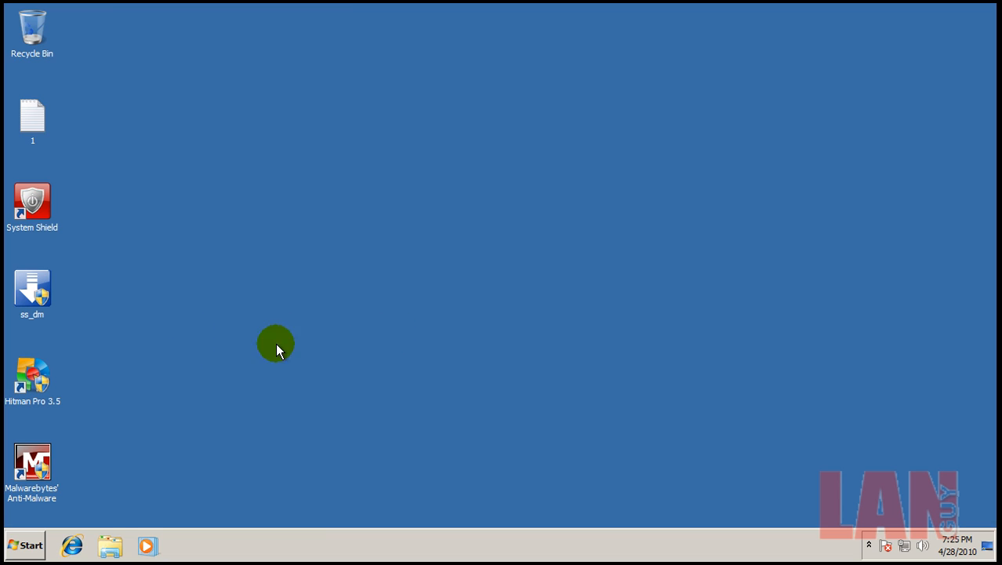
mouse_move(401, 301)
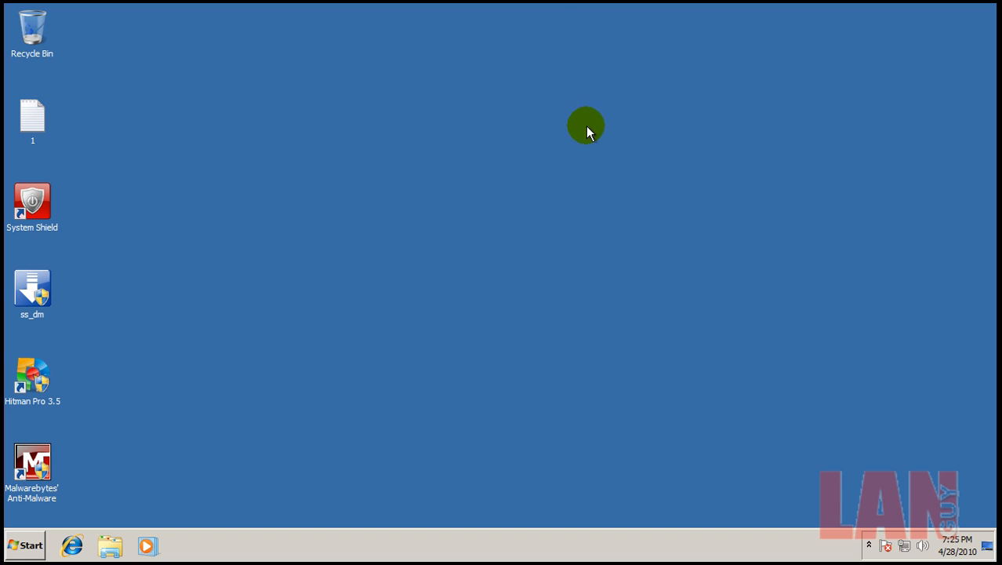
mouse_move(859, 188)
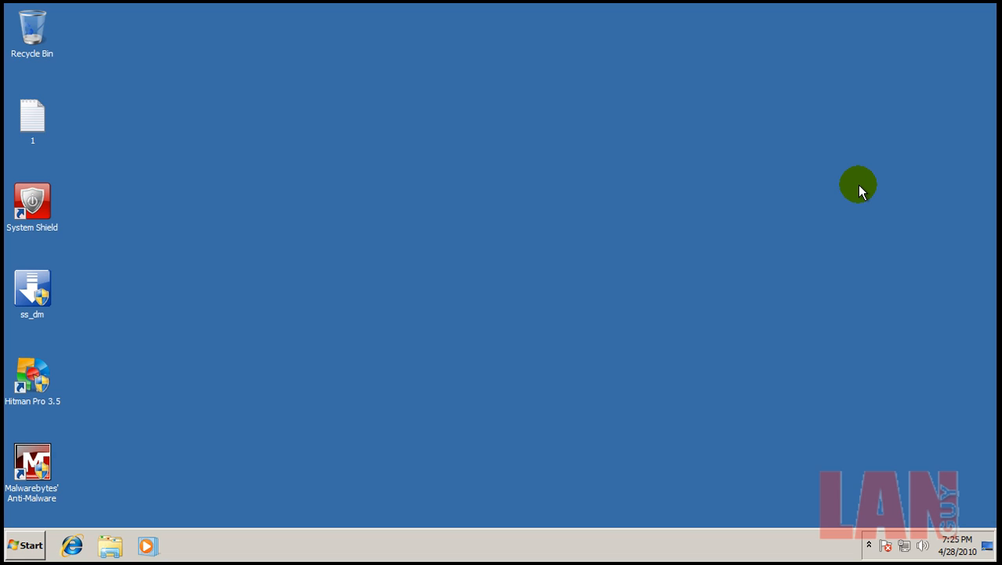